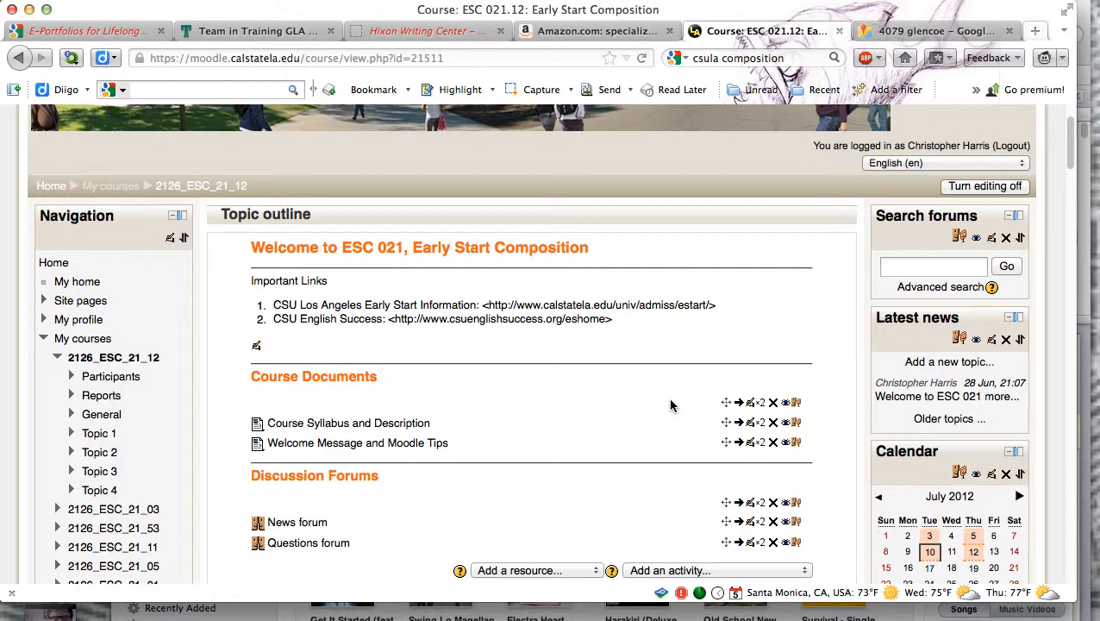
mouse_move(359, 331)
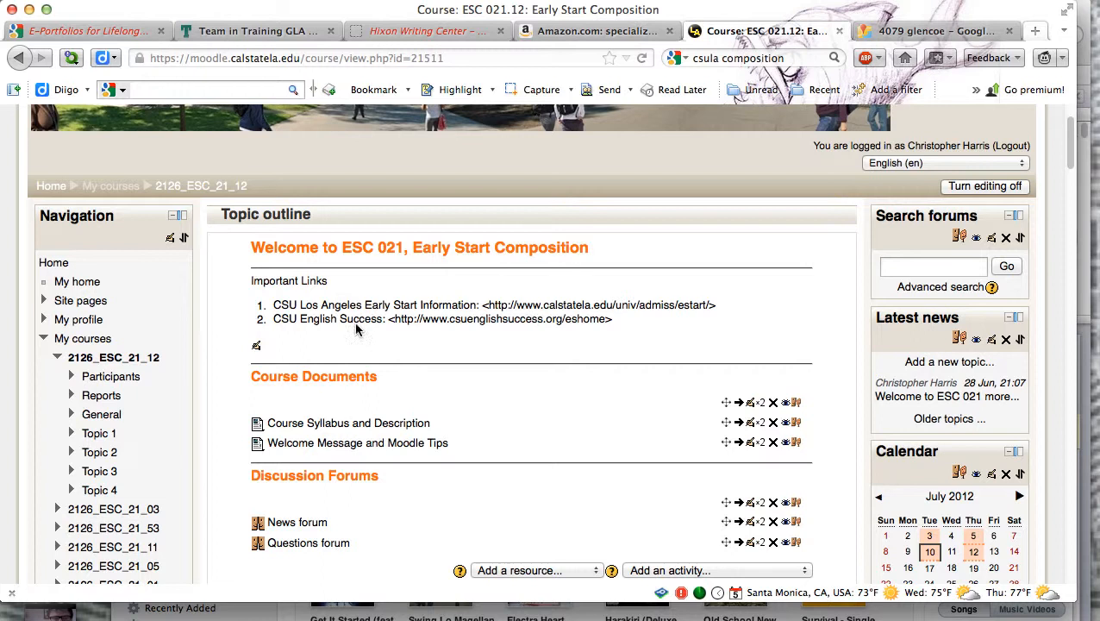
mouse_move(599, 459)
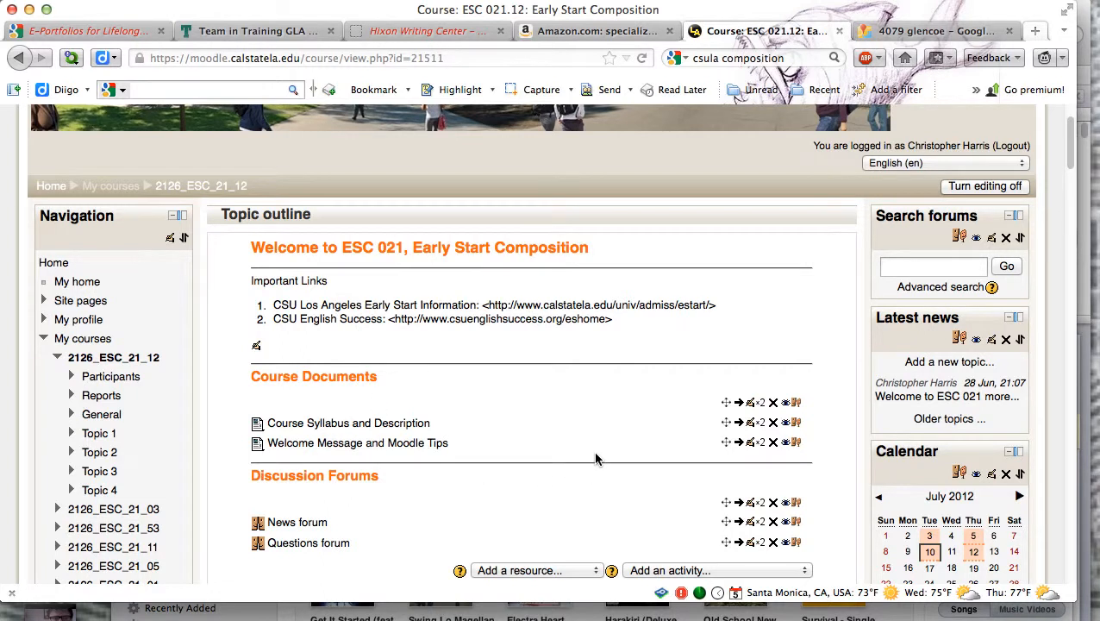
mouse_move(970, 191)
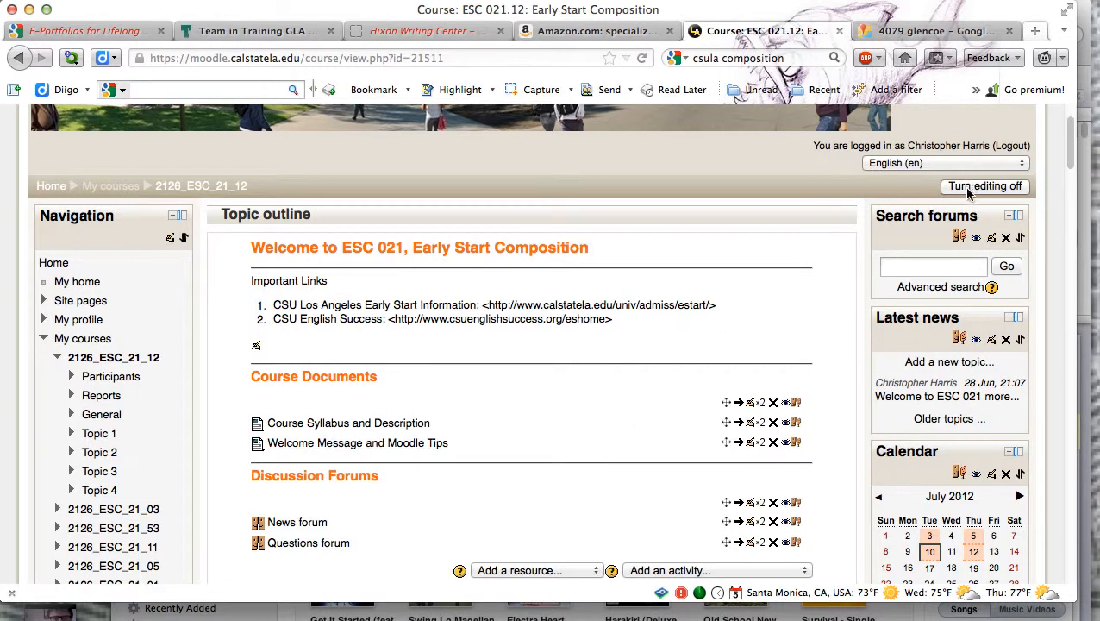
mouse_move(957, 202)
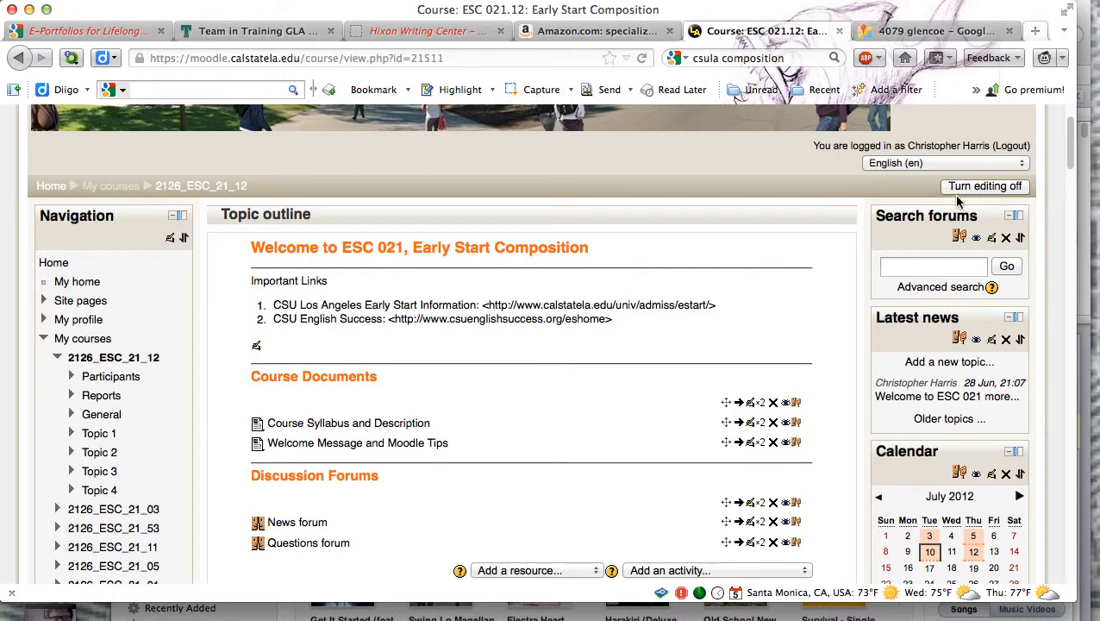
mouse_move(845, 255)
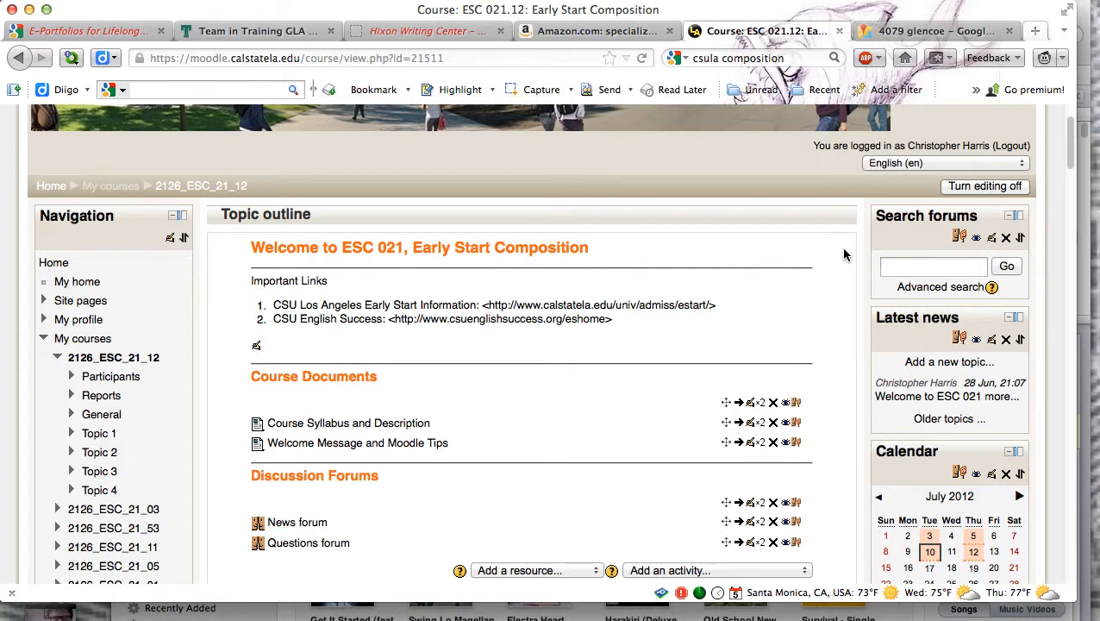
mouse_move(785, 490)
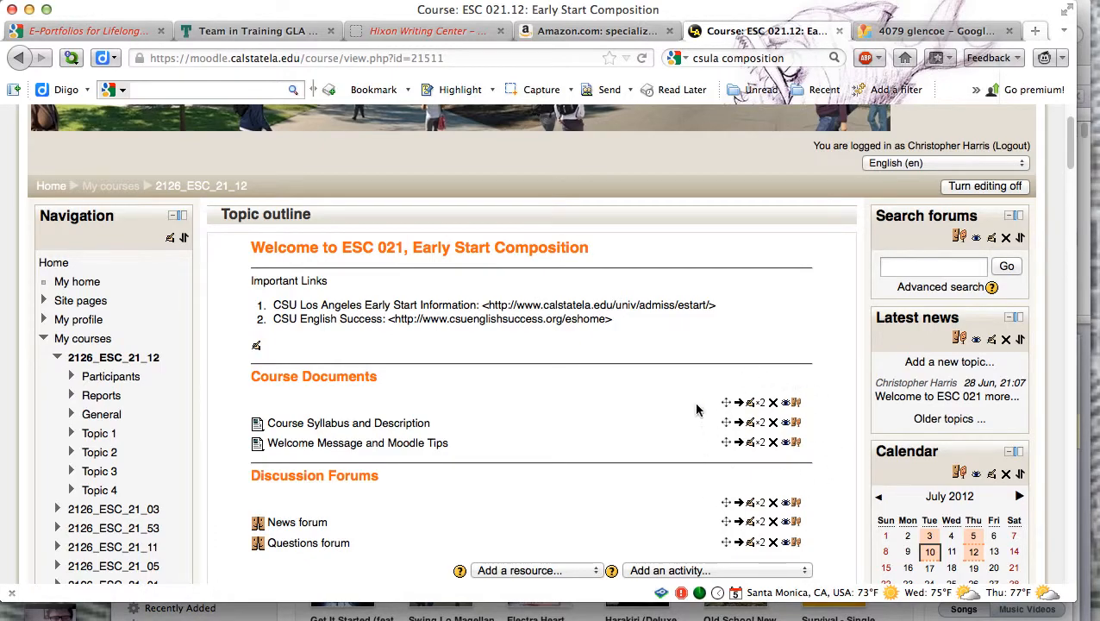
Step: Scroll the course page down to Block Three's steps and the Evaluating Sources Activity quiz
scroll(down, 3)
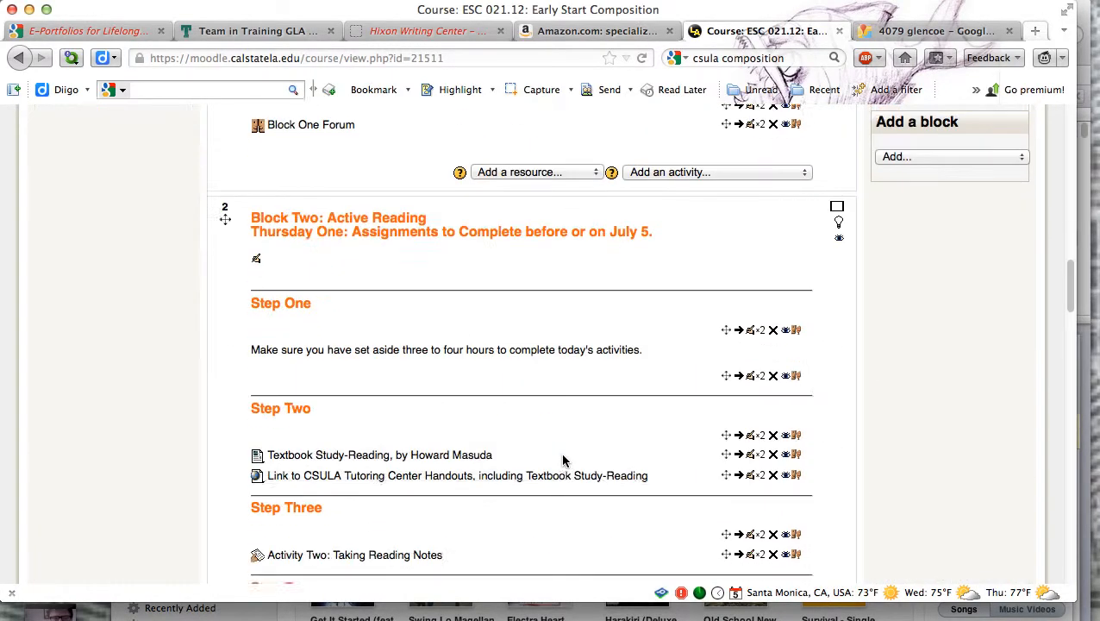
scroll(down, 3)
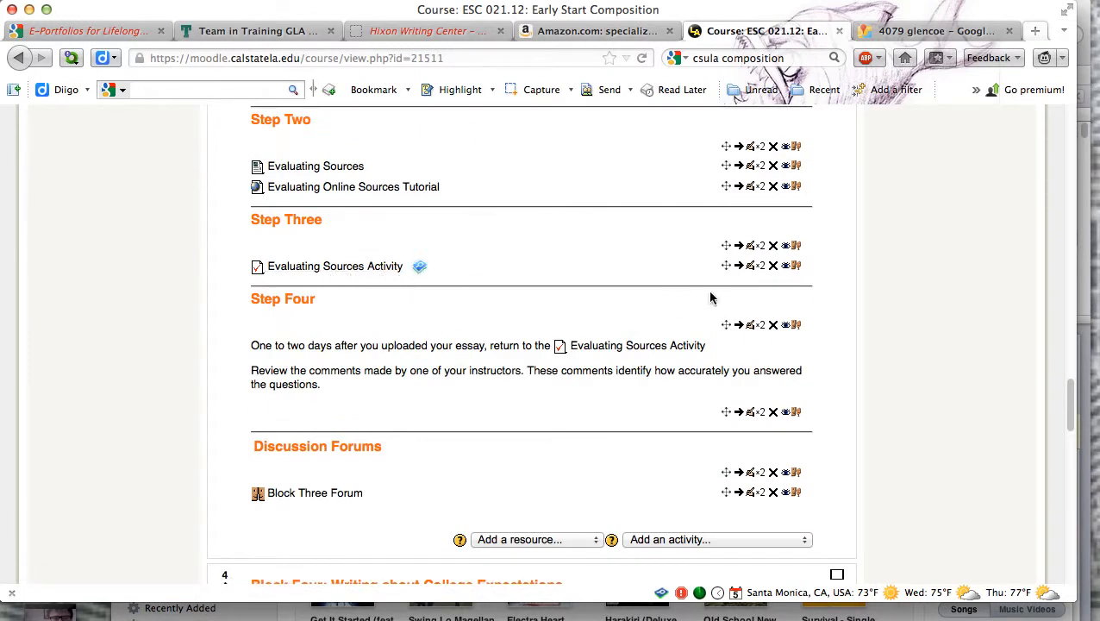
mouse_move(773, 266)
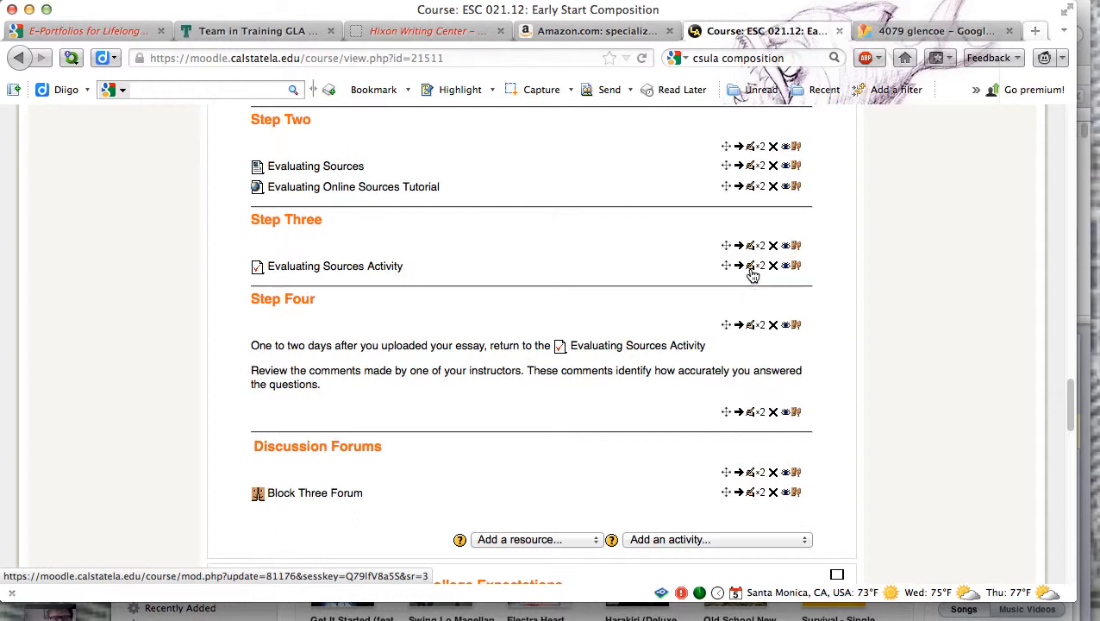
Step: Open the Update (edit settings) form for the Evaluating Sources Activity quiz
click(752, 266)
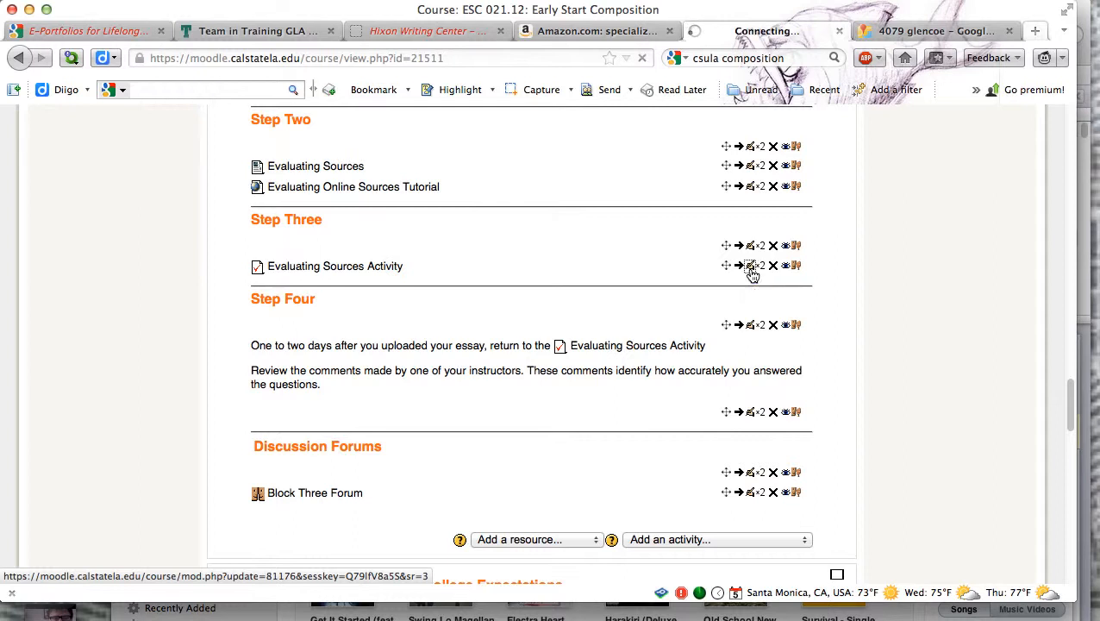
click(748, 266)
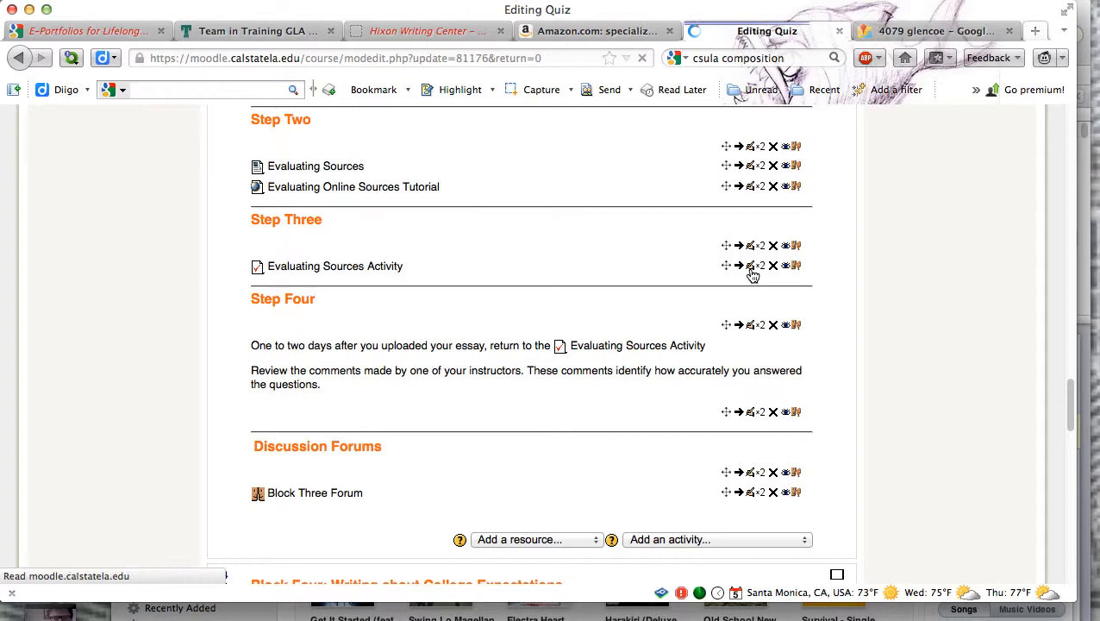
click(750, 265)
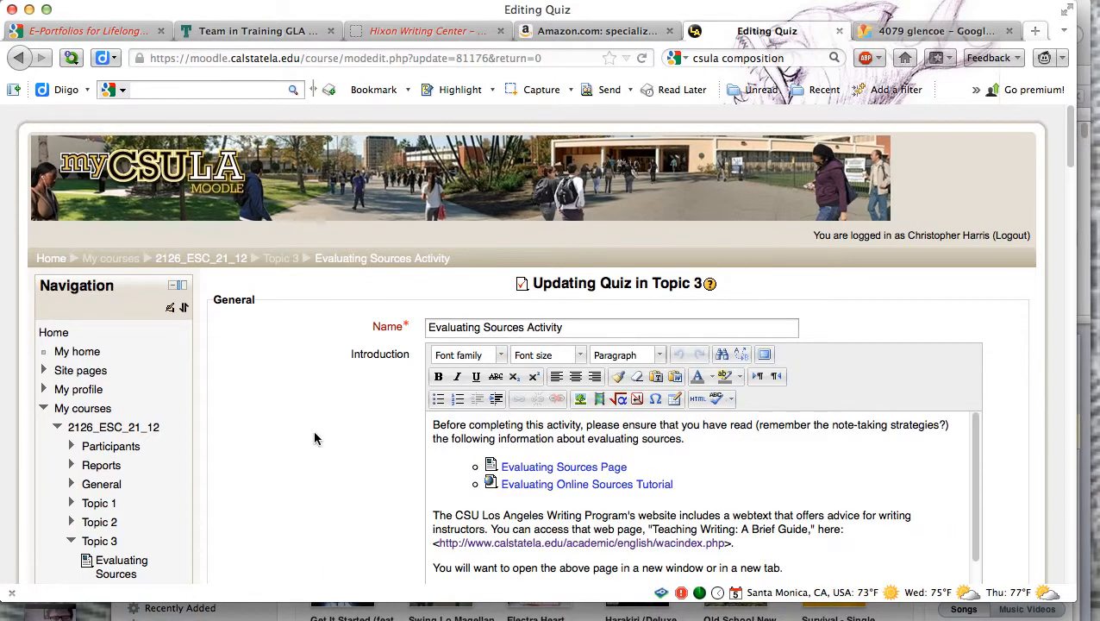
Step: Scroll the quiz form to the Timing fields showing a close date of 10 July 2012, 23:59
scroll(down, 3)
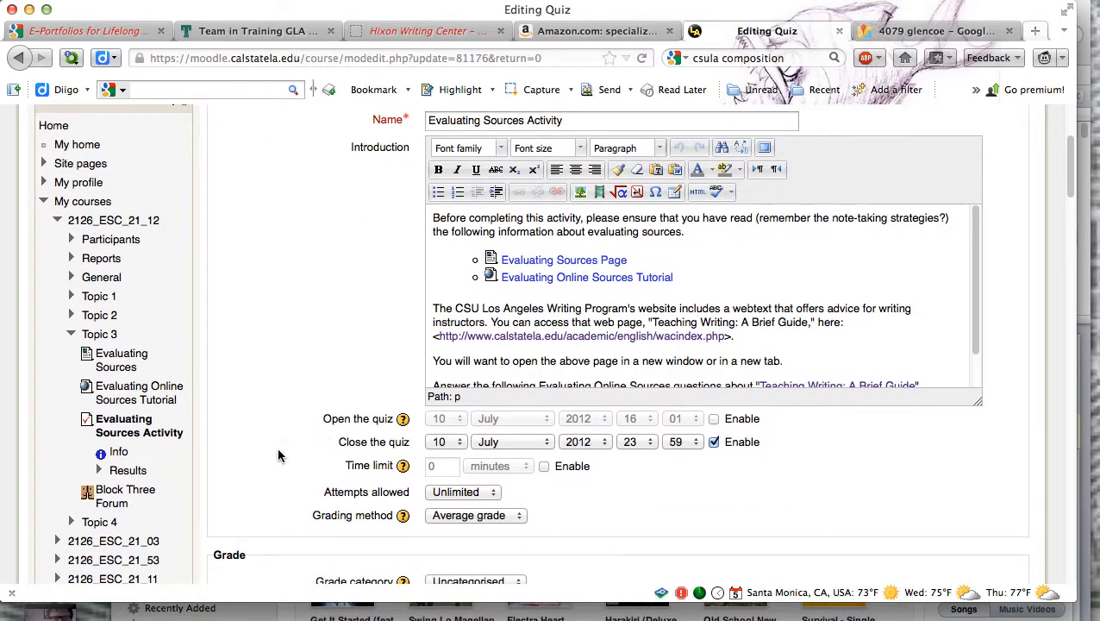
mouse_move(714, 303)
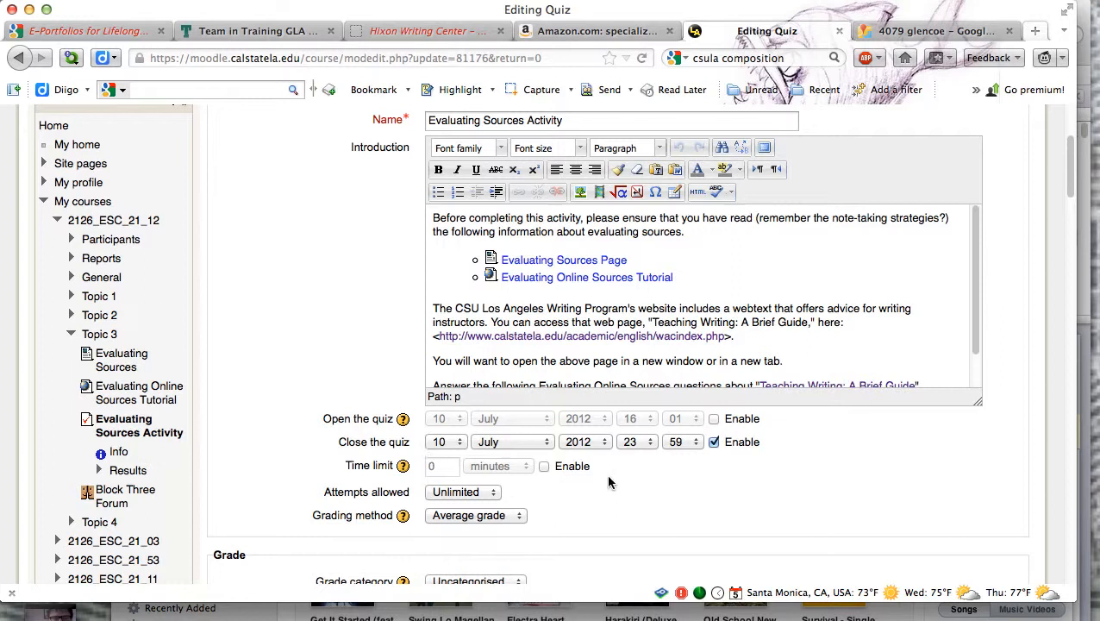
mouse_move(645, 458)
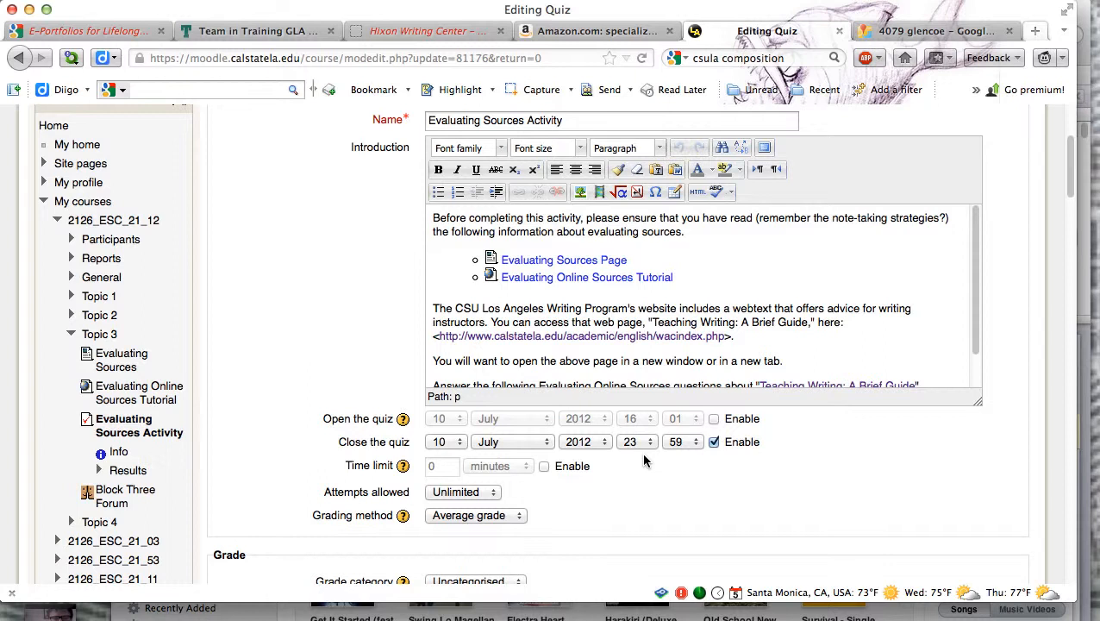
mouse_move(699, 473)
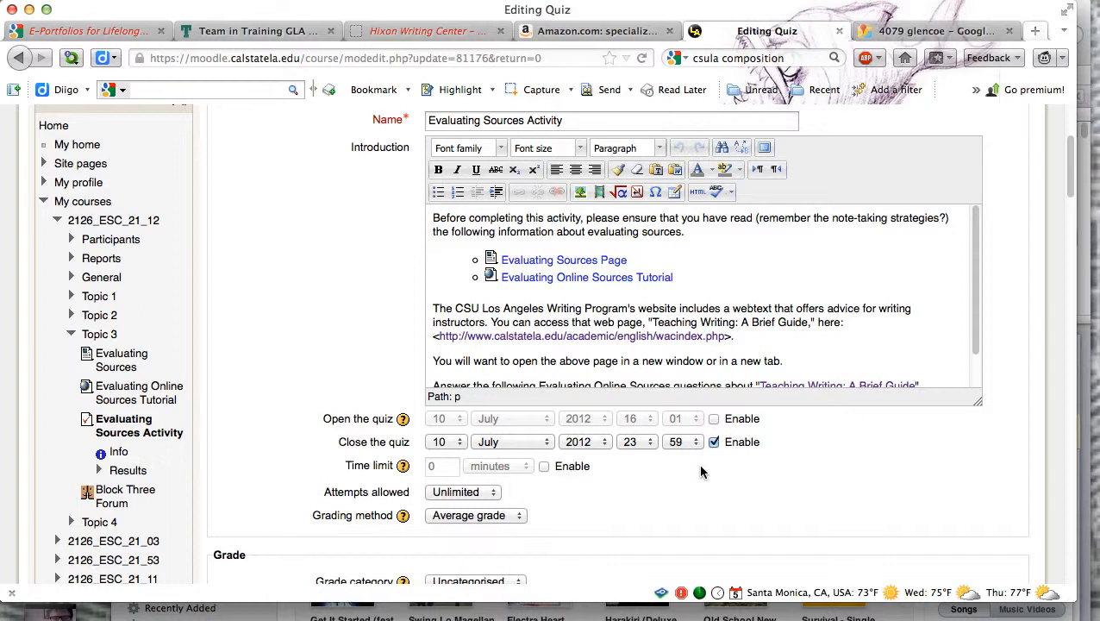
mouse_move(659, 448)
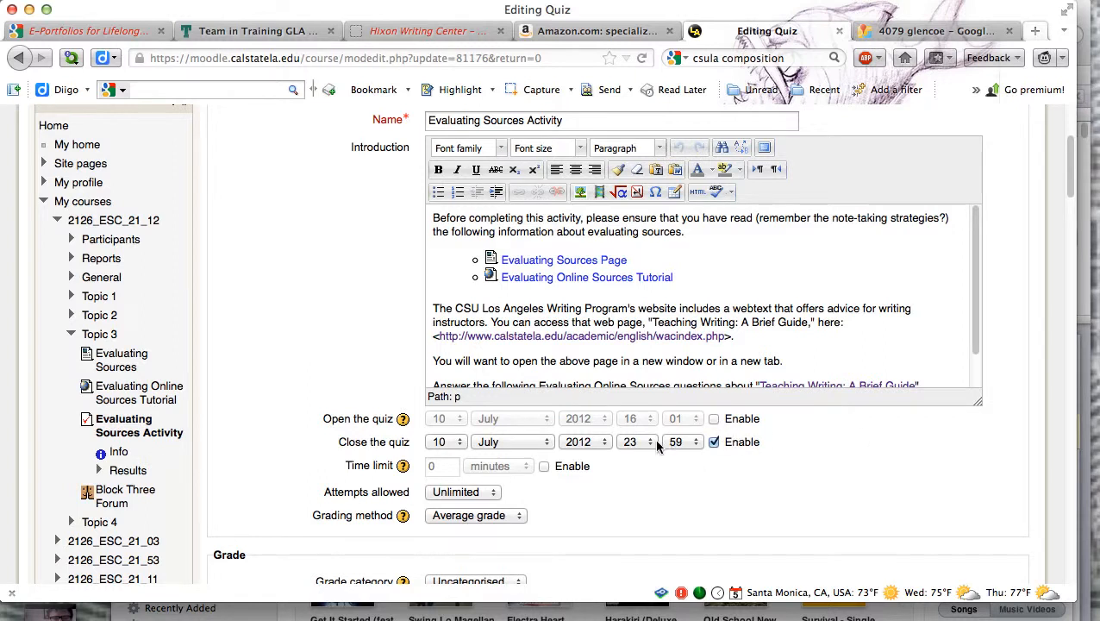
click(638, 442)
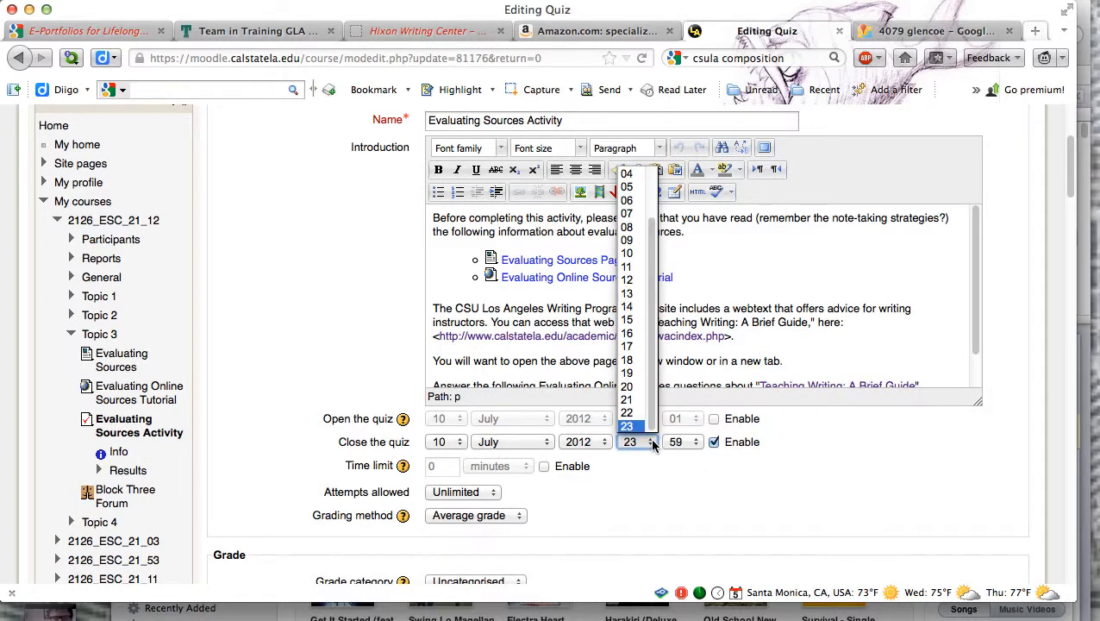
mouse_move(628, 228)
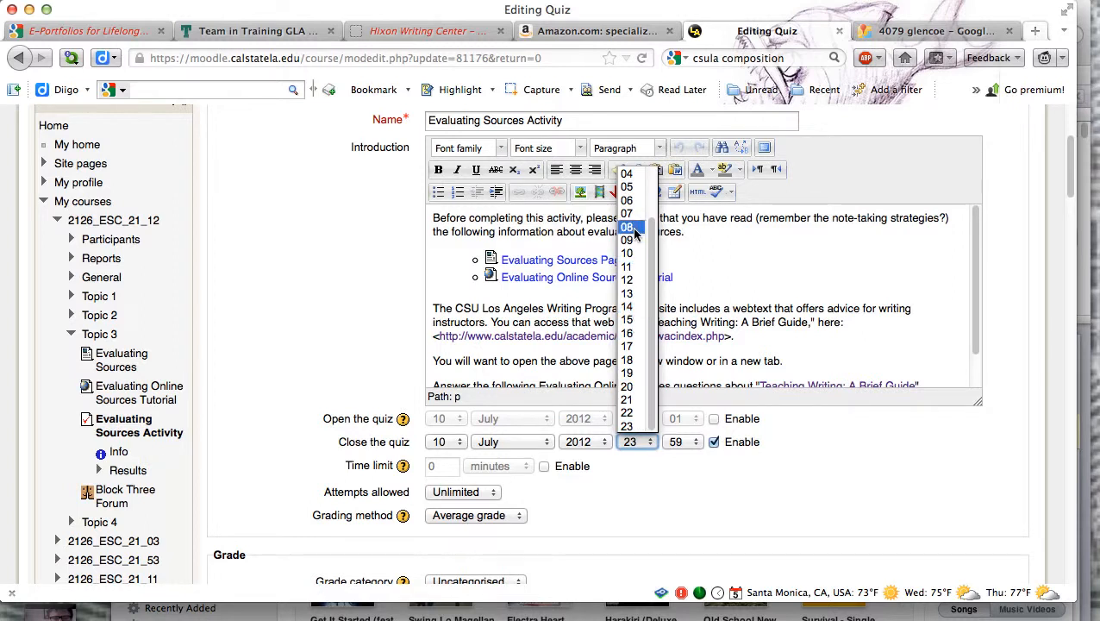
click(626, 333)
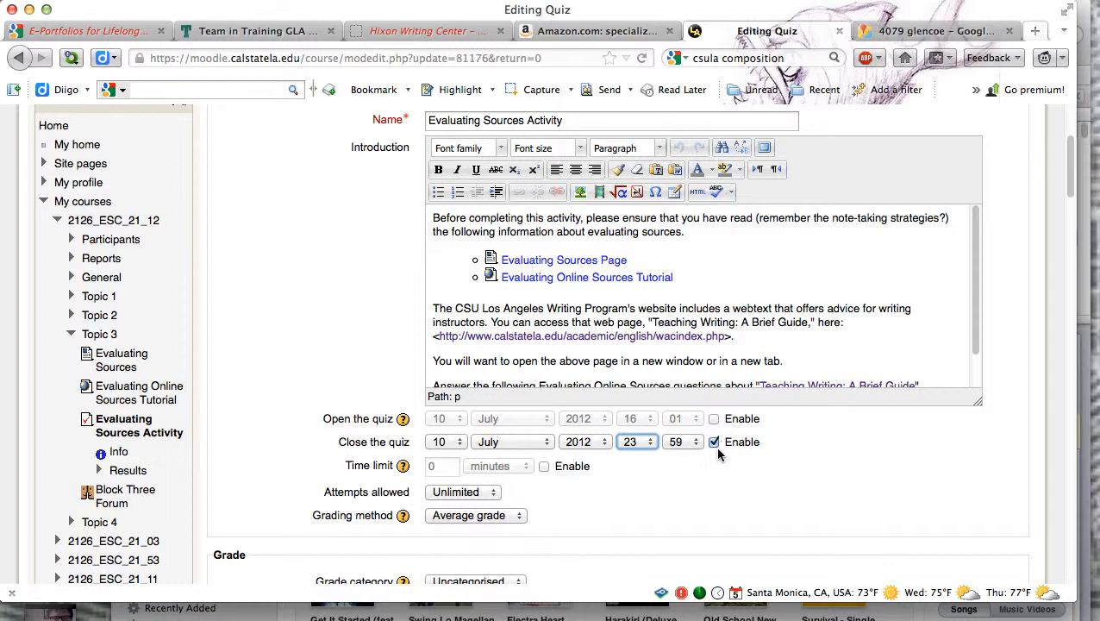
mouse_move(728, 469)
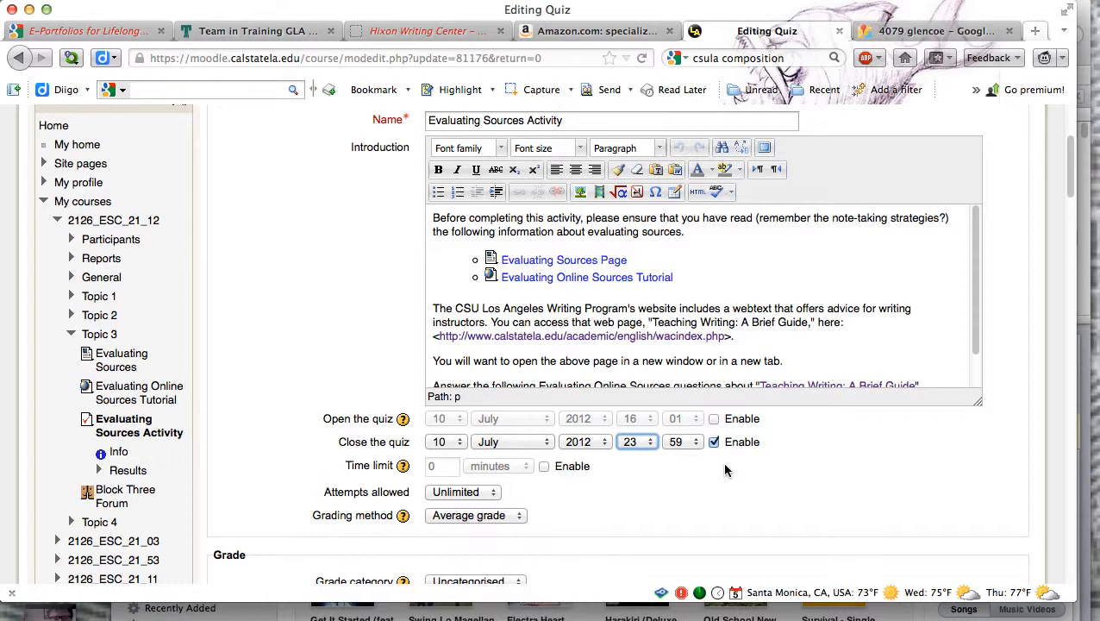
mouse_move(397, 429)
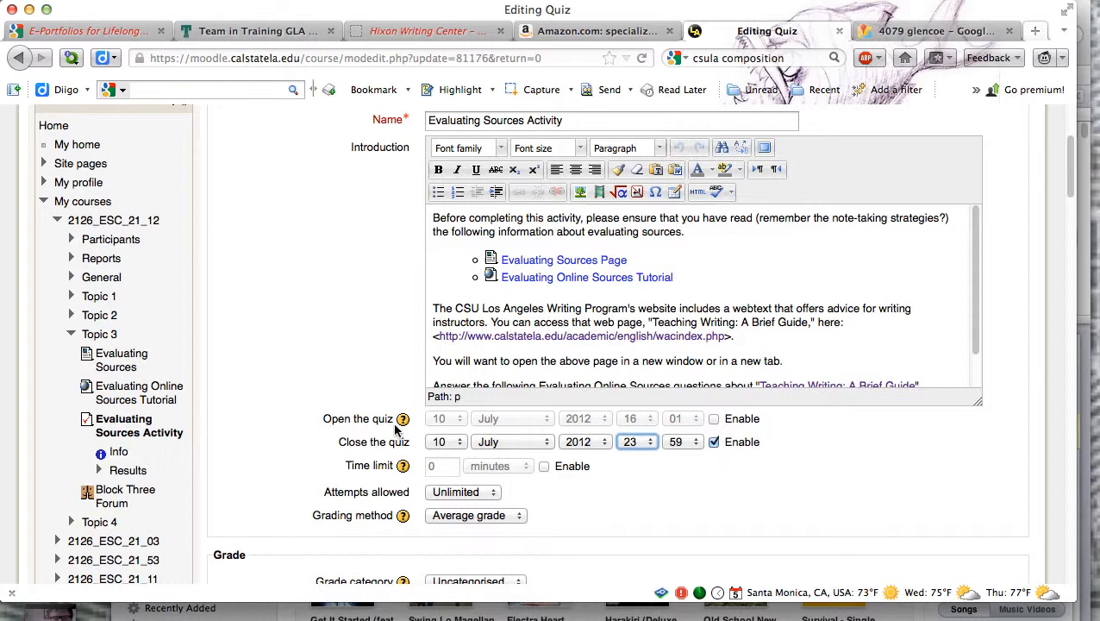
mouse_move(634, 507)
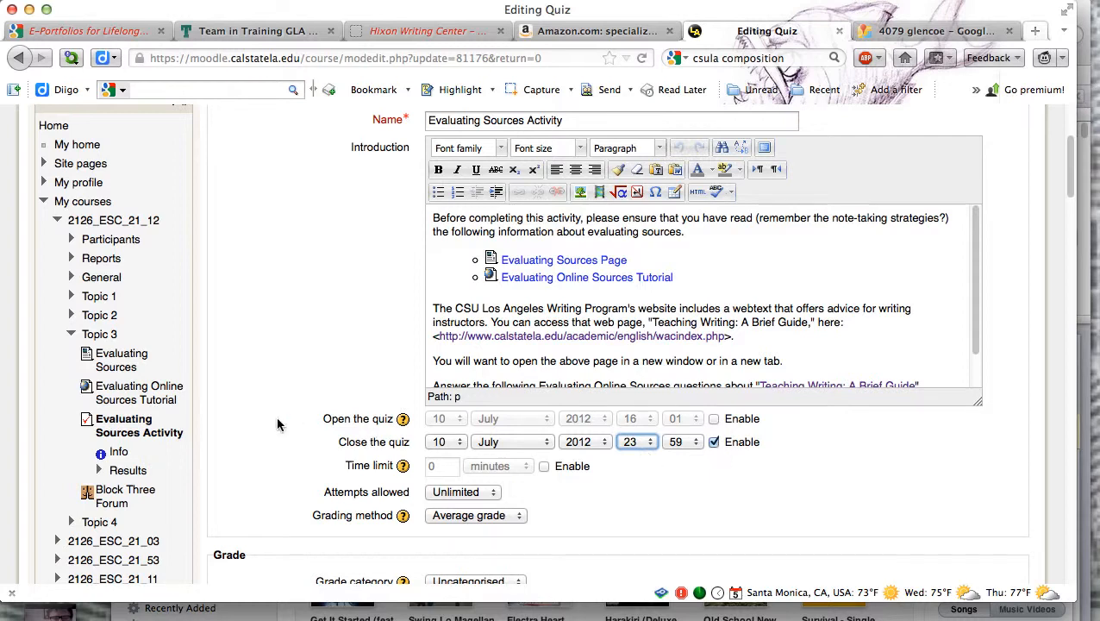
scroll(down, 3)
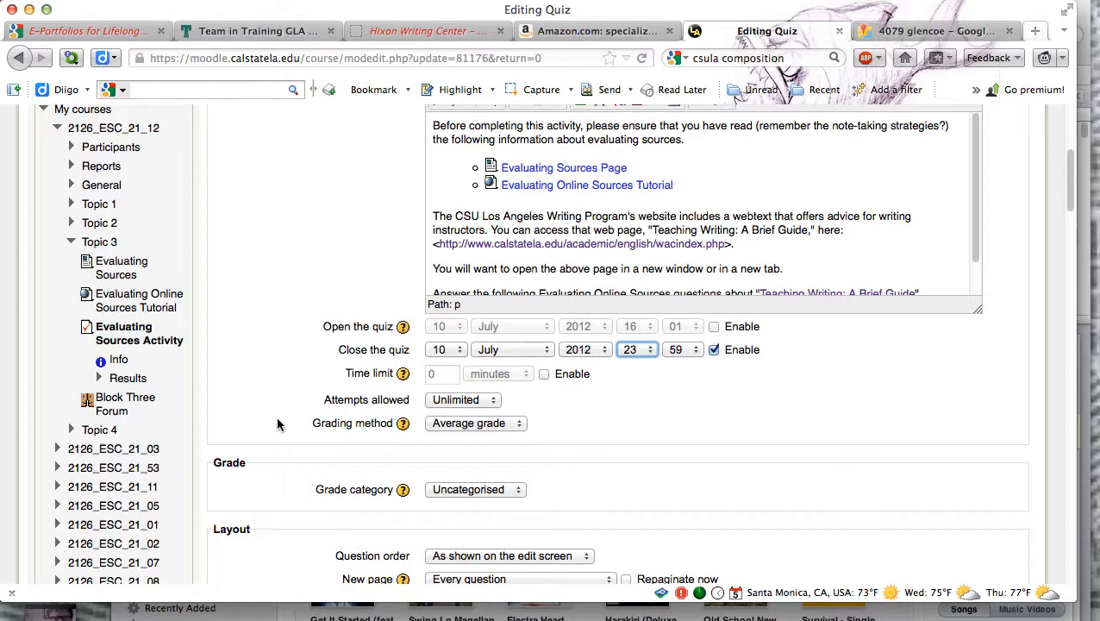
Step: Save the quiz settings with 'Save and return to course', returning to the ESC 021 course page
scroll(down, 3)
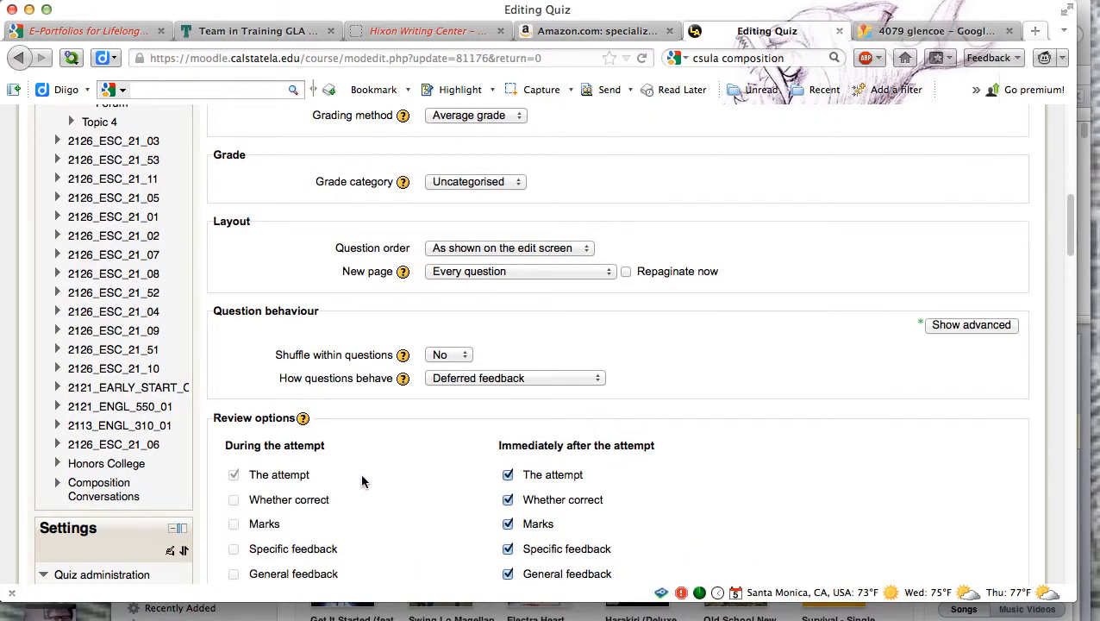
scroll(down, 3)
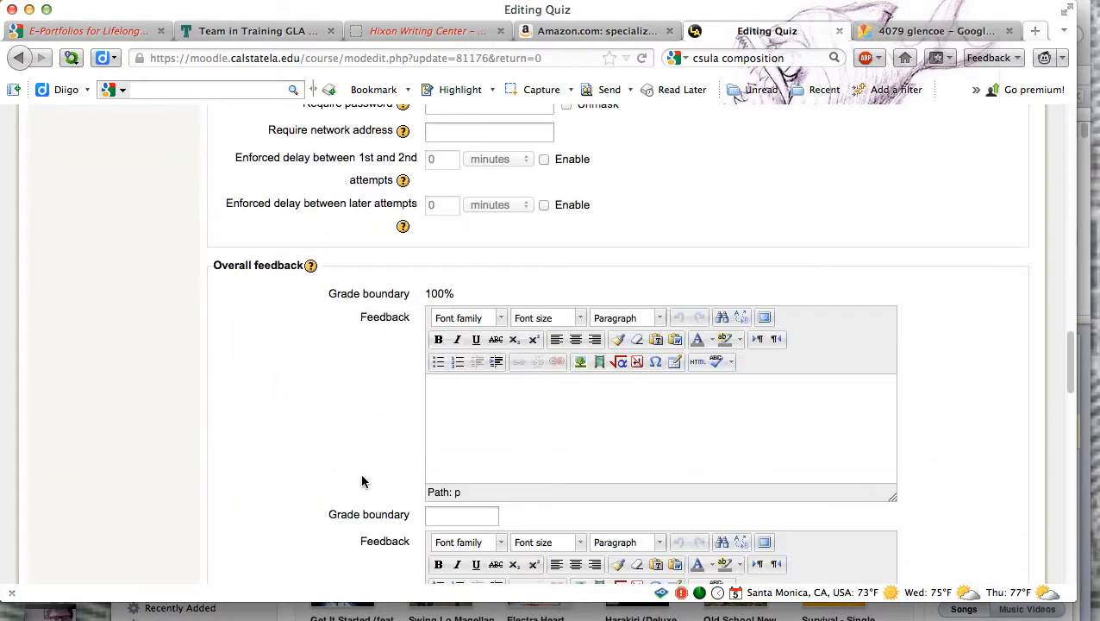
scroll(down, 3)
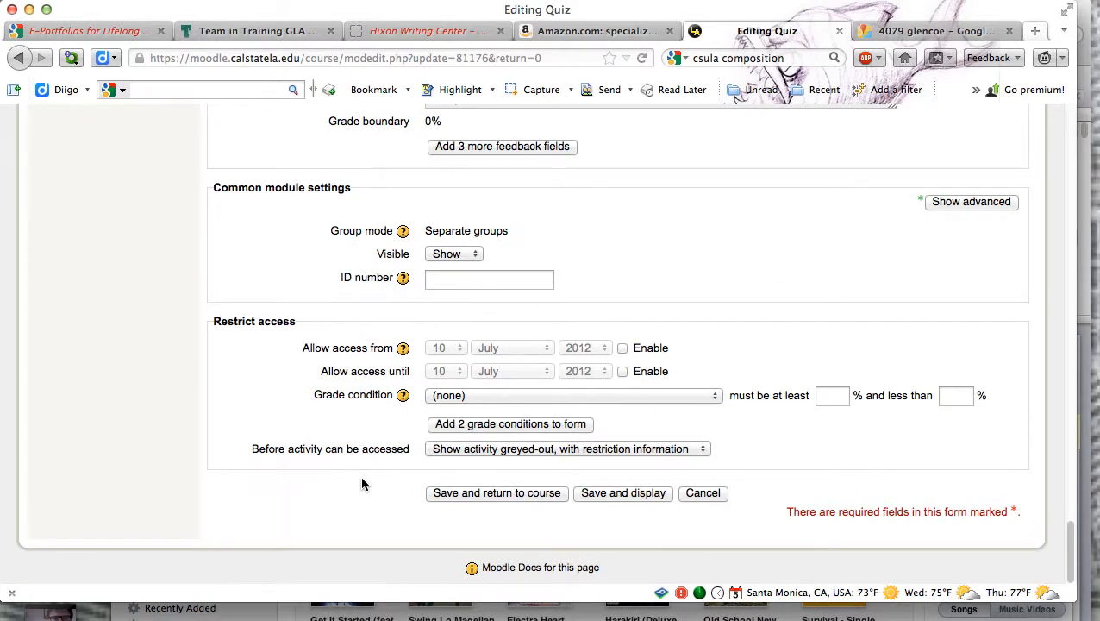
click(497, 493)
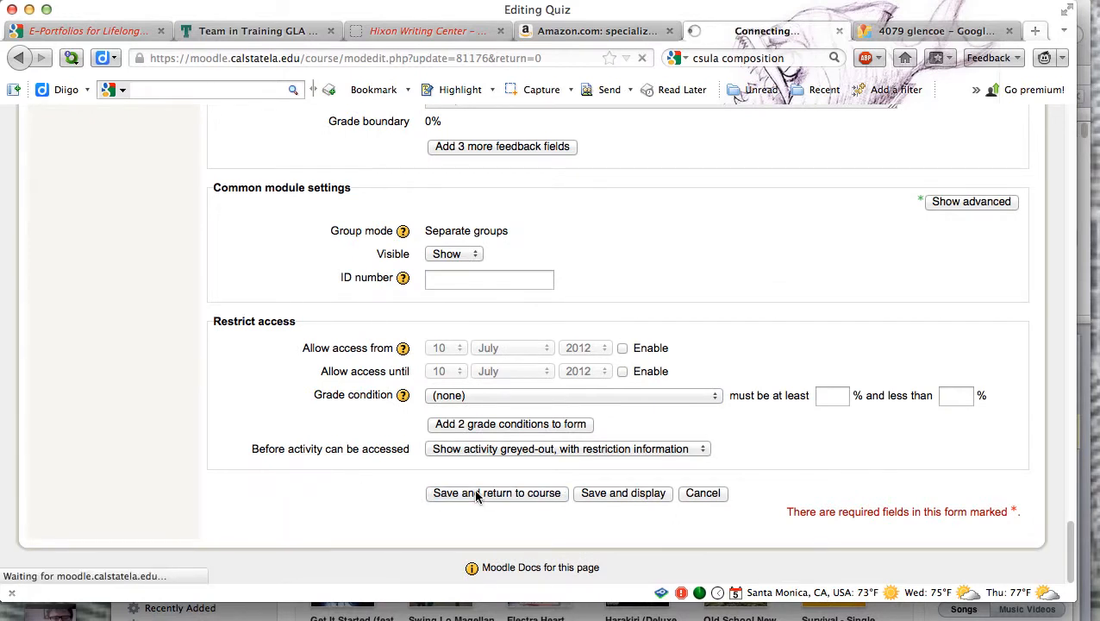
click(496, 493)
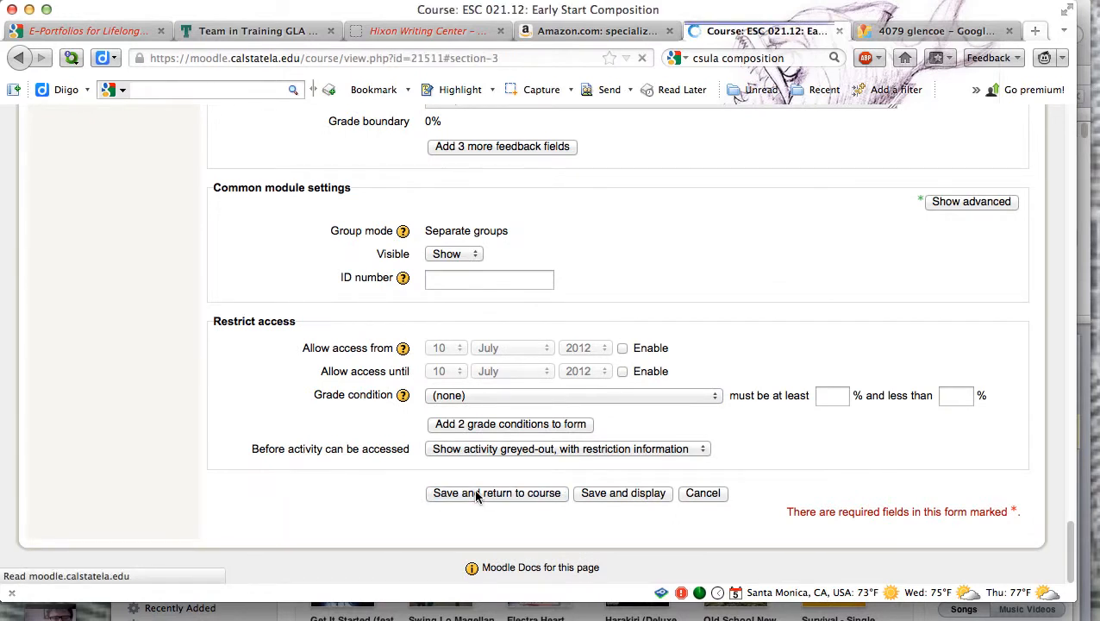
click(497, 493)
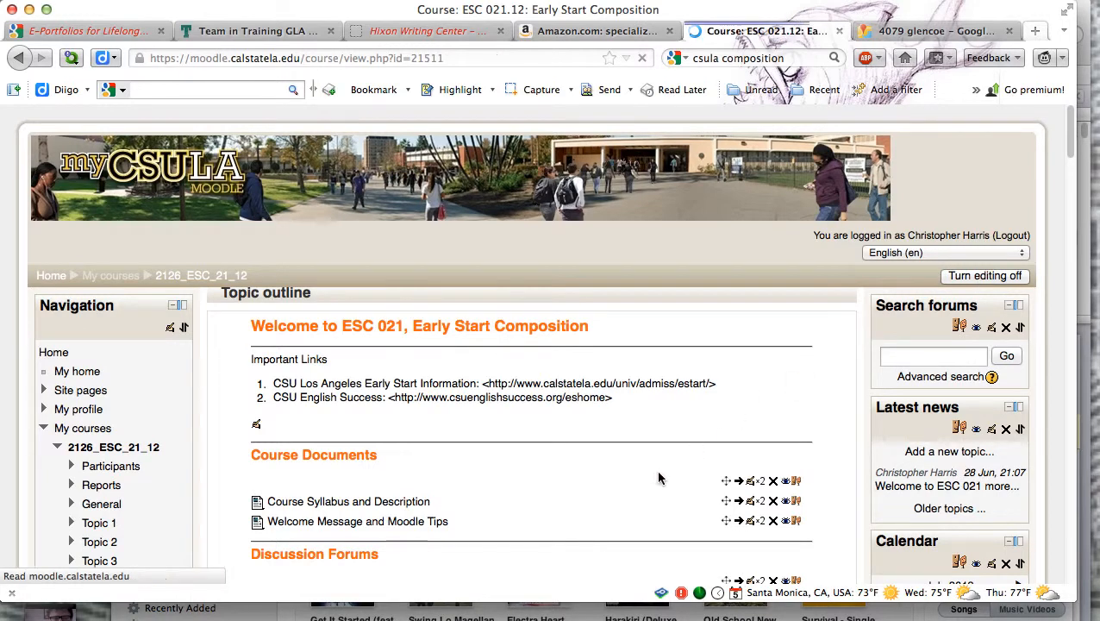
Step: Turn course editing off and open the Evaluating Sources Activity quiz from Block Three
click(983, 276)
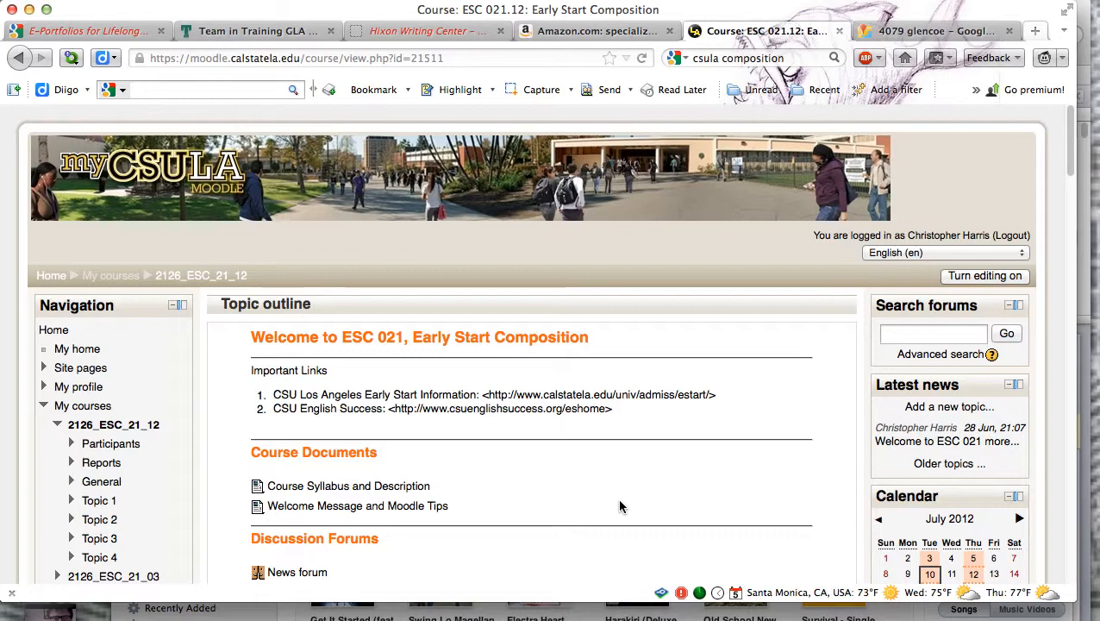
scroll(down, 3)
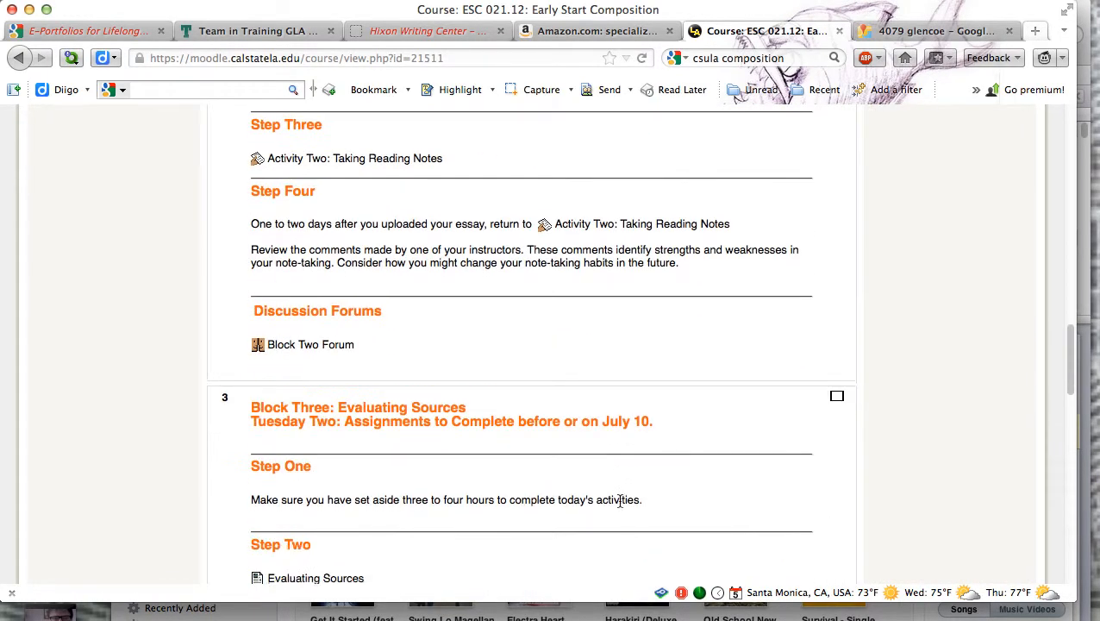
scroll(down, 3)
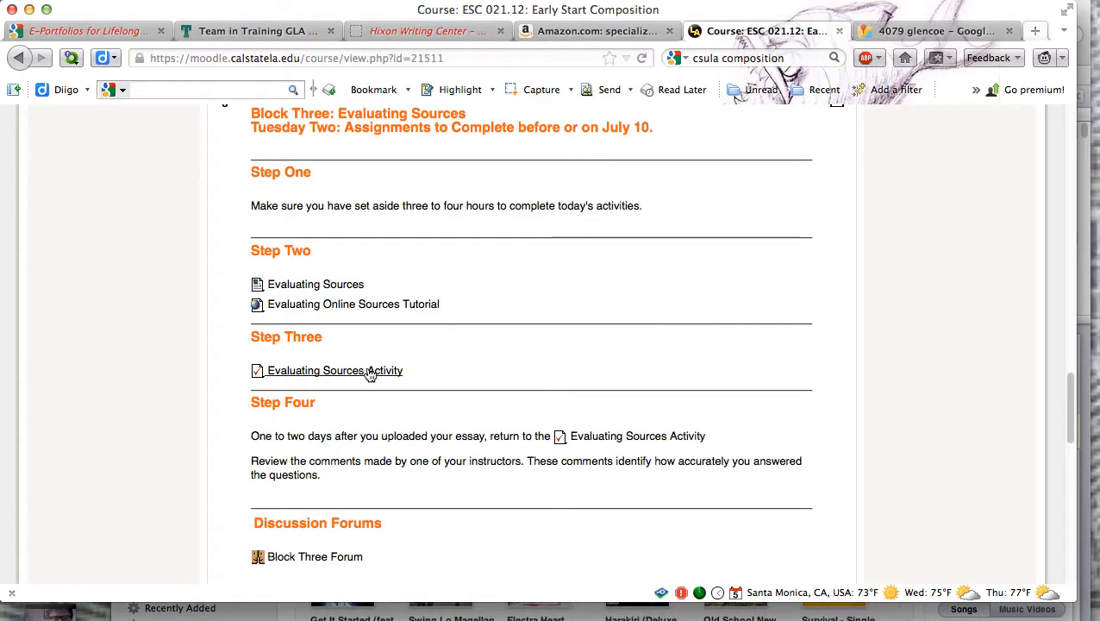
click(334, 369)
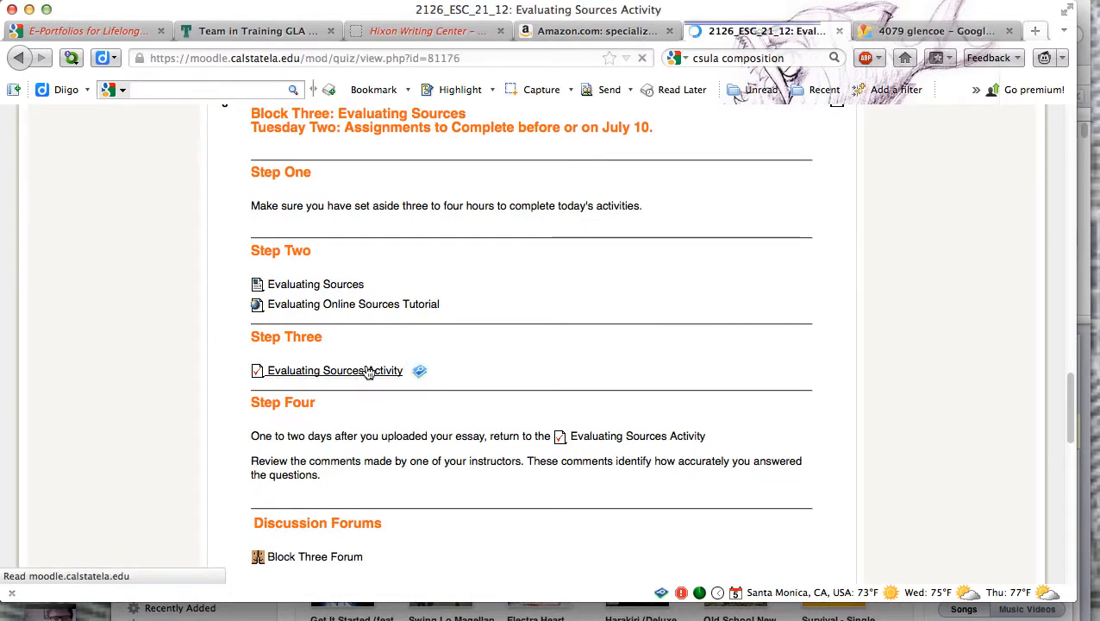
Step: Review the quiz info page closing 10 July 2012, 11:59 PM and reach the Settings block's Quiz administration
click(331, 369)
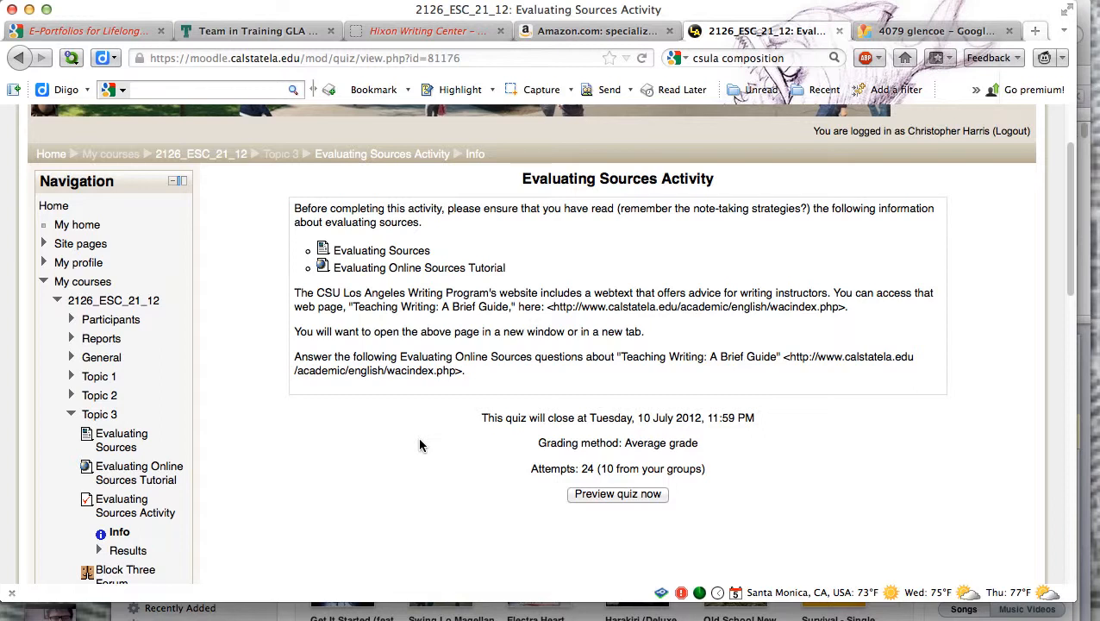
mouse_move(434, 487)
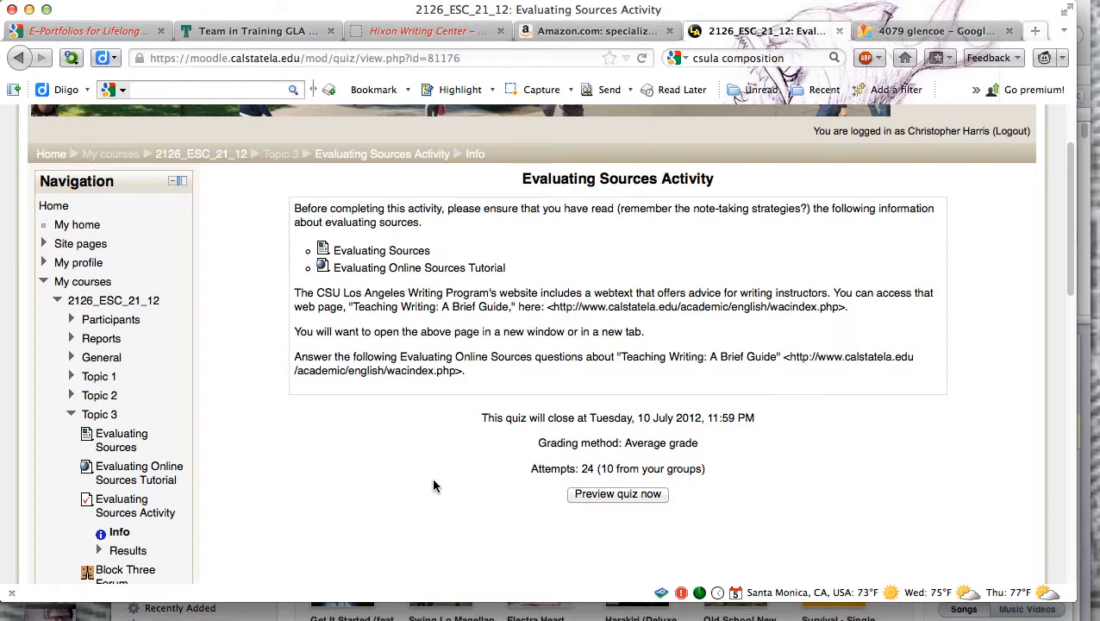
scroll(down, 3)
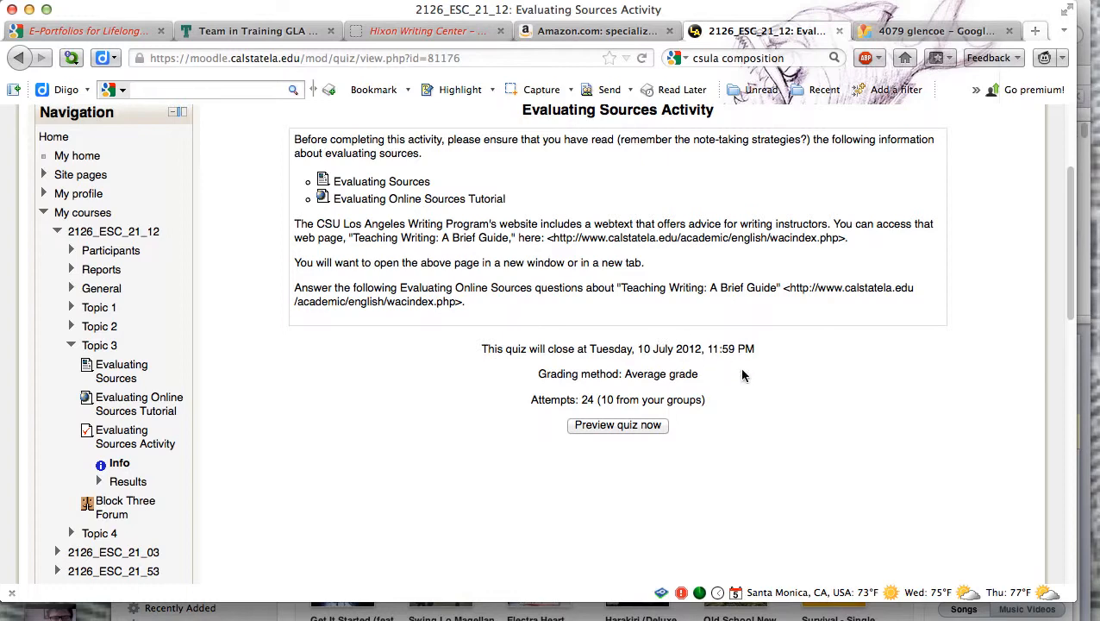
mouse_move(329, 462)
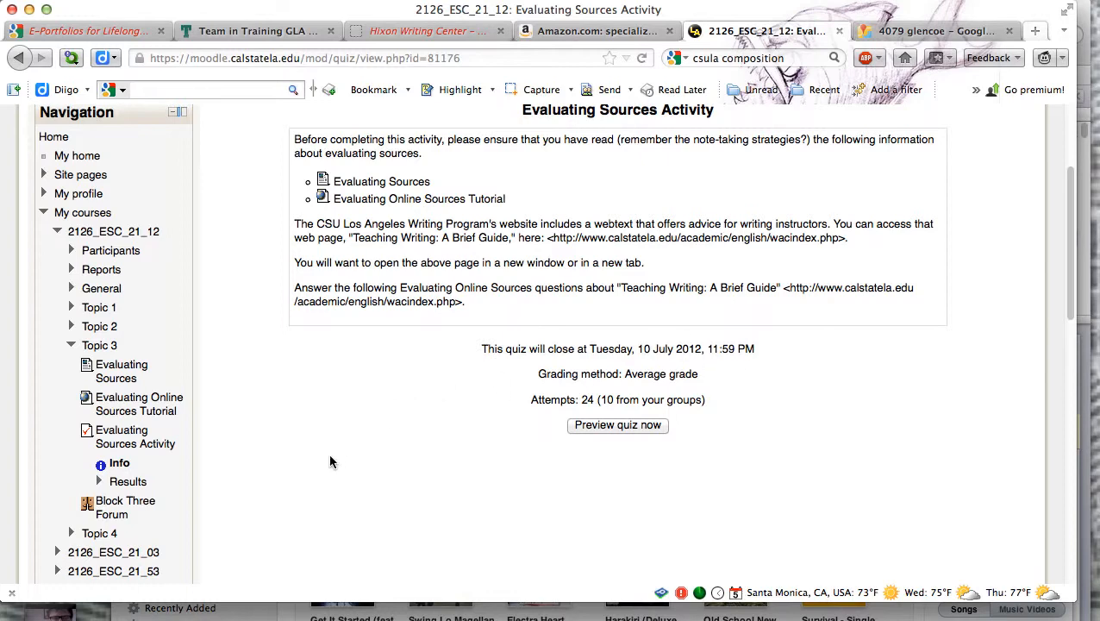
scroll(down, 3)
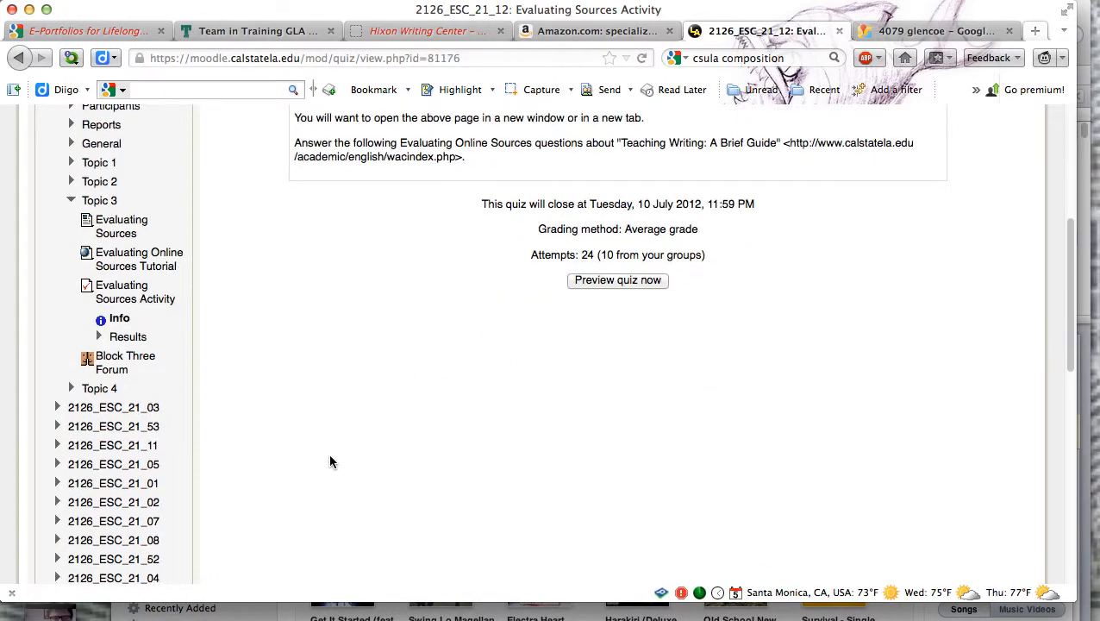
scroll(down, 3)
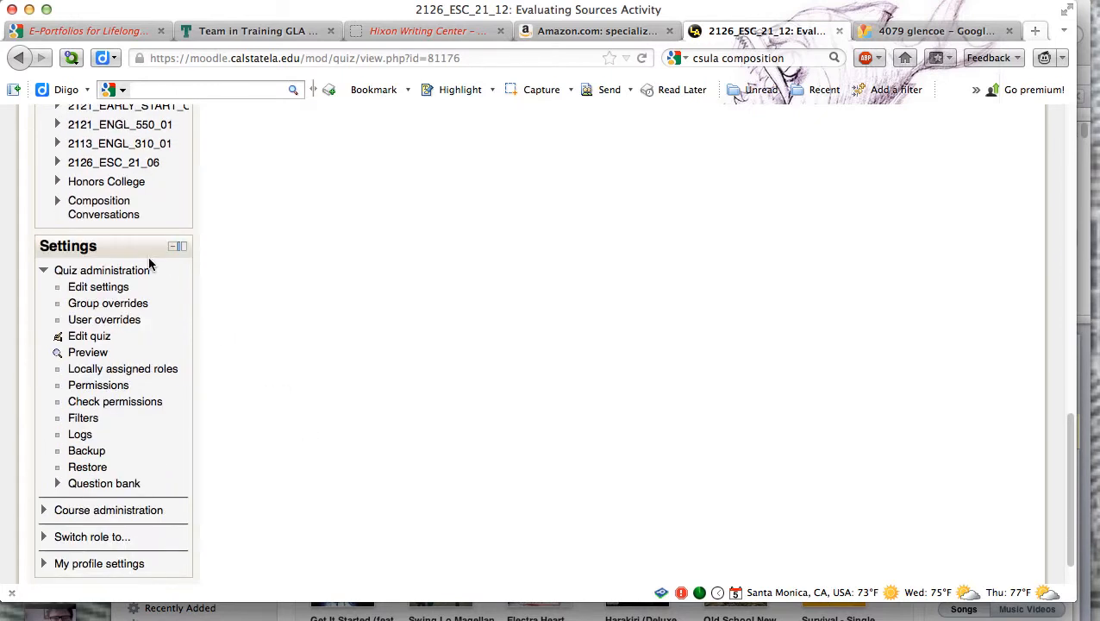
mouse_move(121, 298)
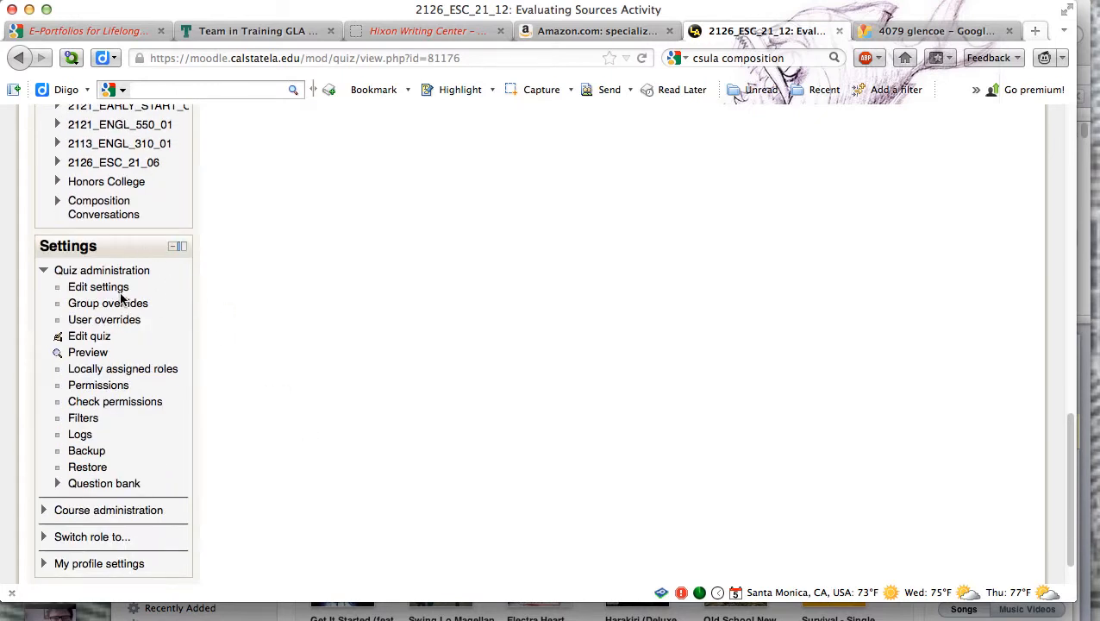
Step: Review the quiz's Edit settings form confirming the close date of 10 July 2012, 23:59
click(98, 286)
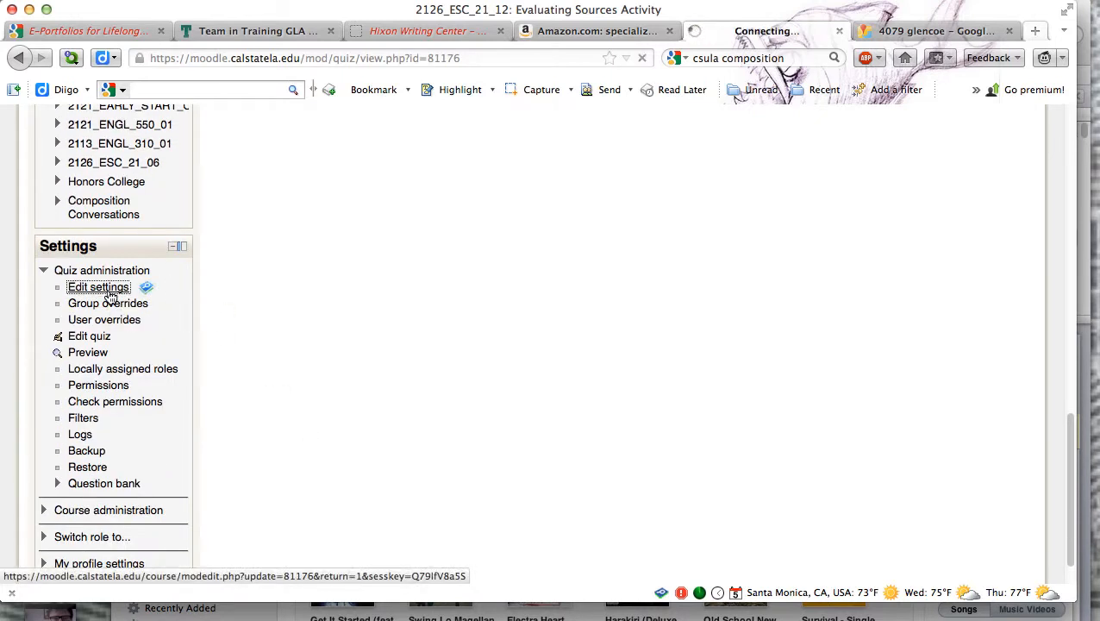
click(97, 286)
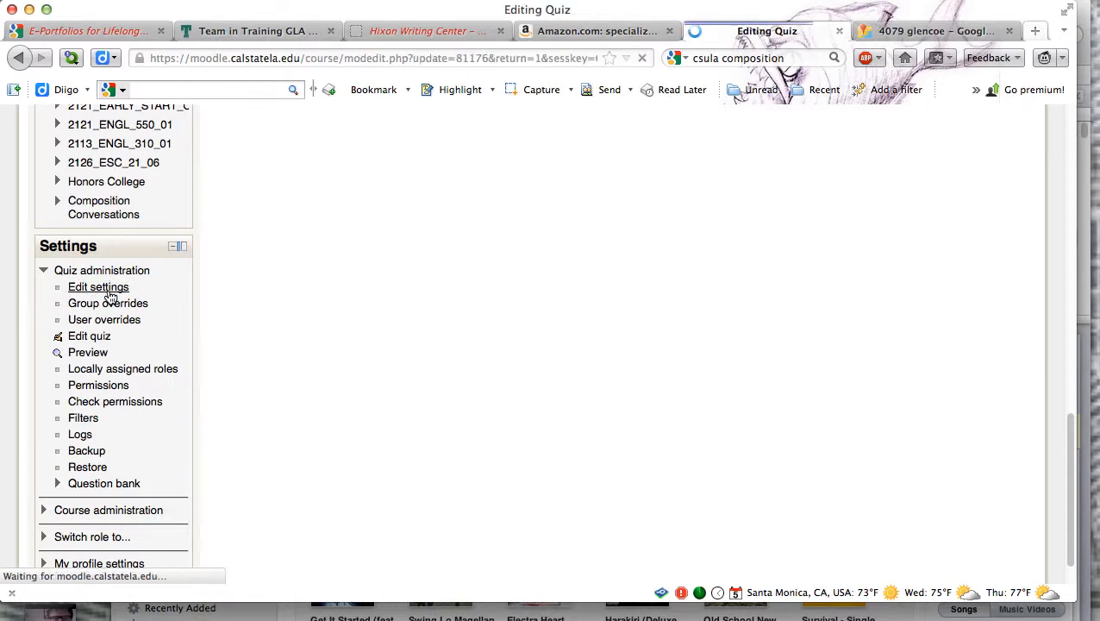
click(97, 286)
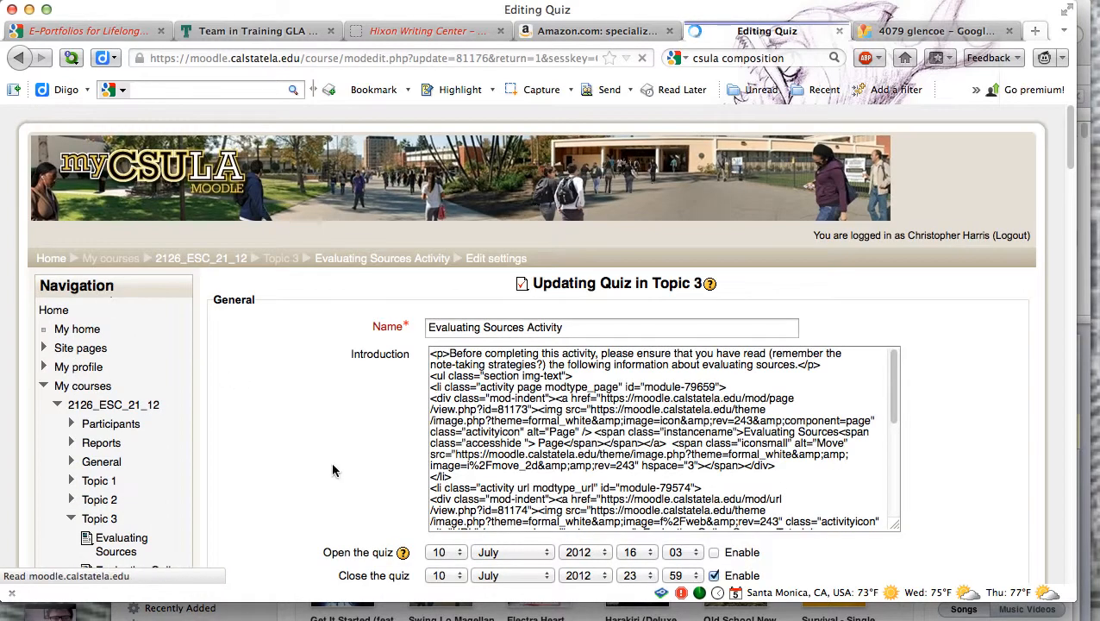
scroll(down, 3)
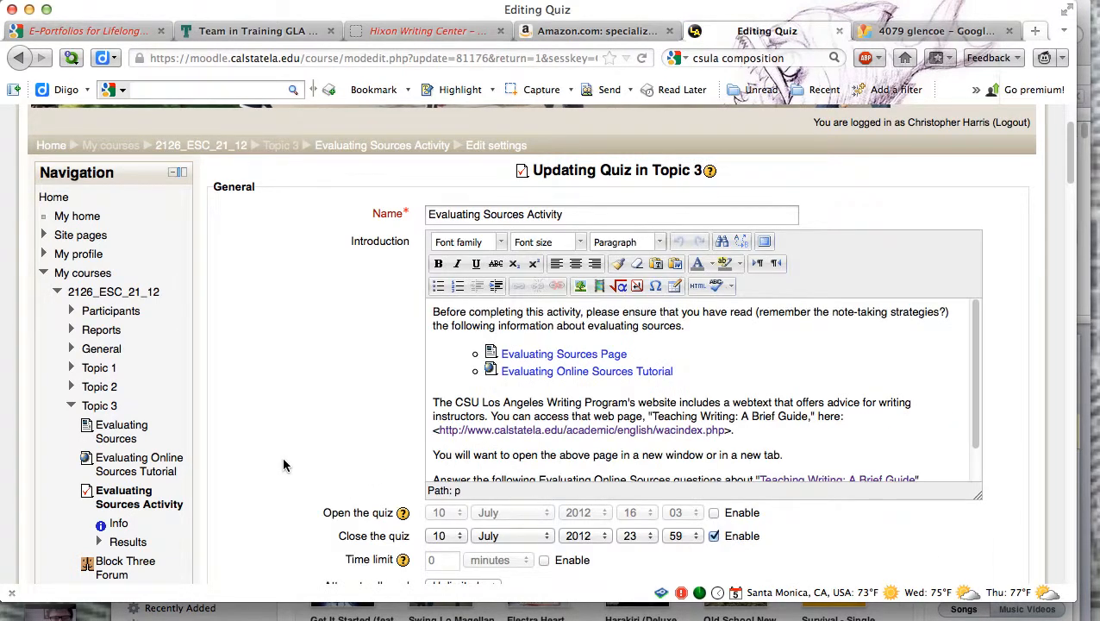
scroll(down, 3)
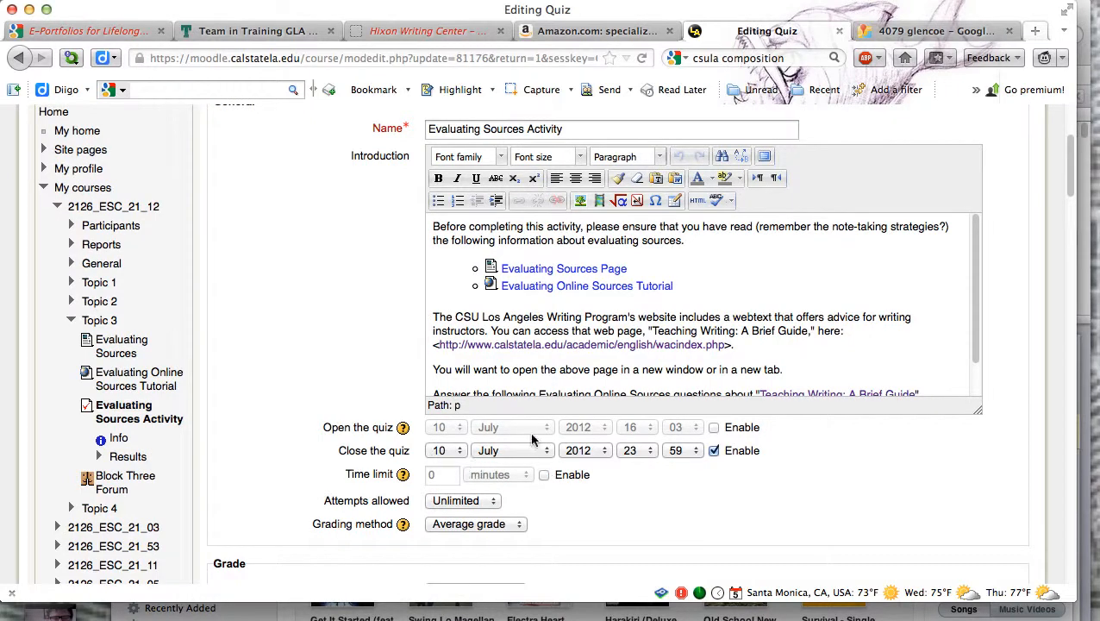
mouse_move(326, 407)
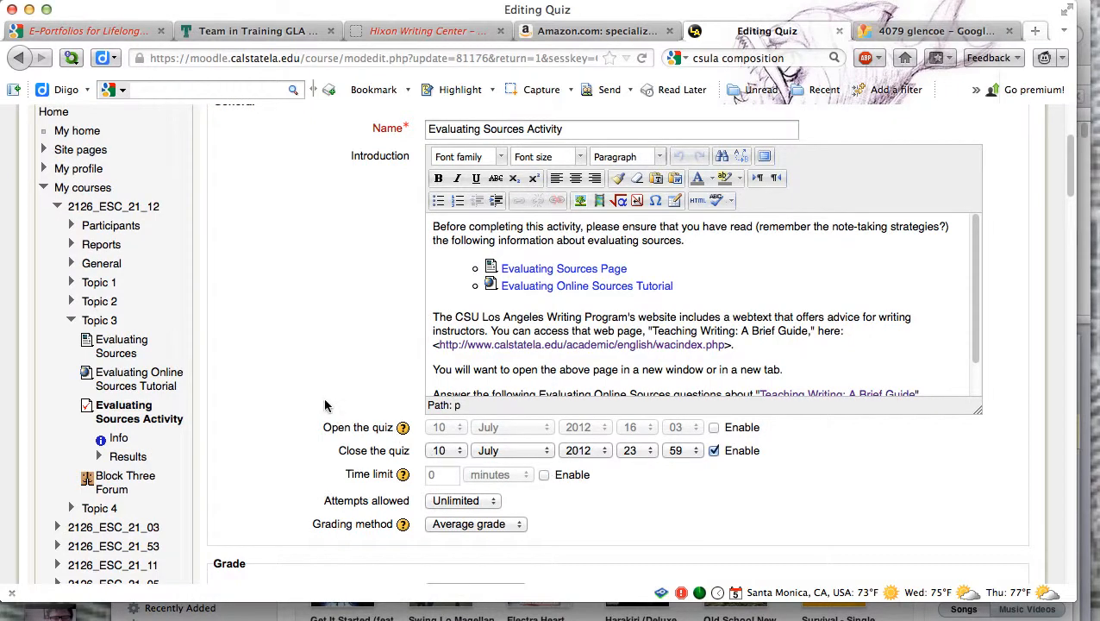
scroll(down, 3)
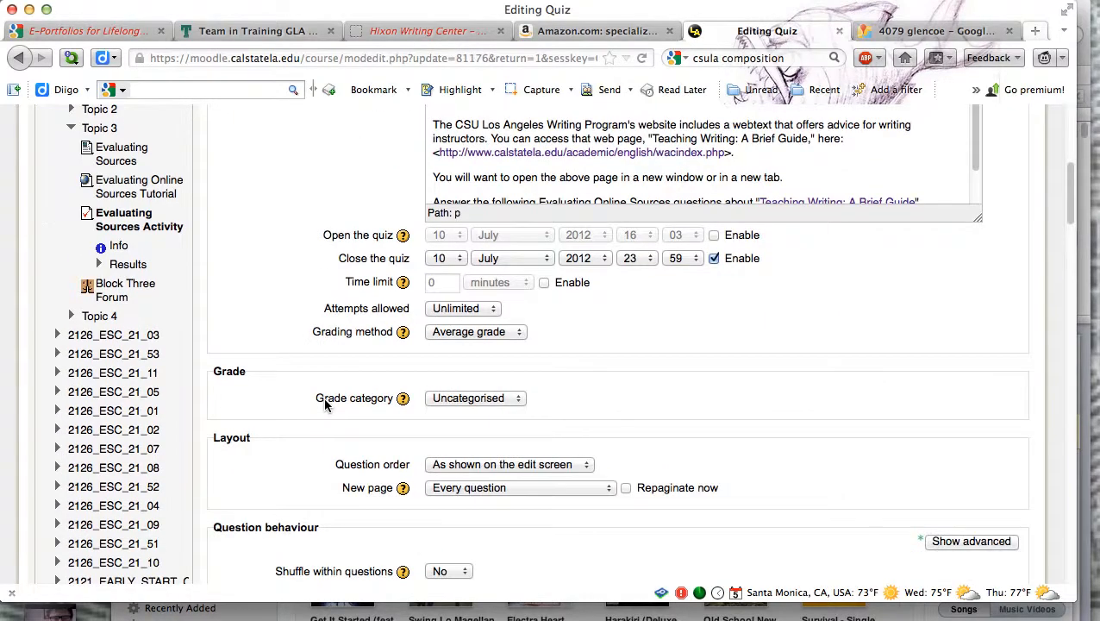
scroll(down, 3)
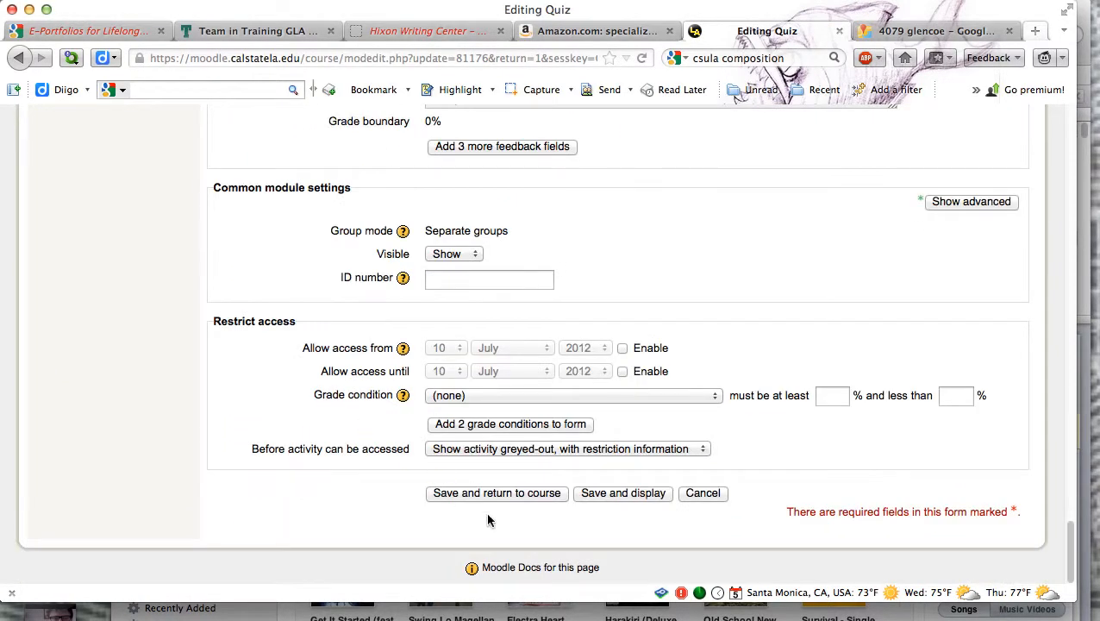
scroll(up, 3)
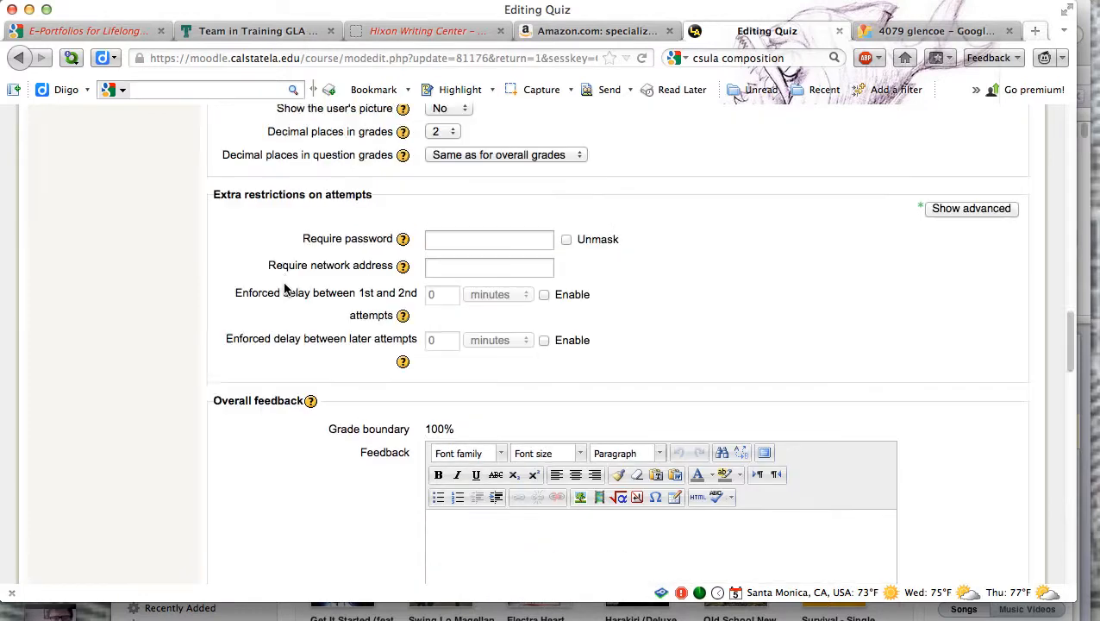
scroll(up, 3)
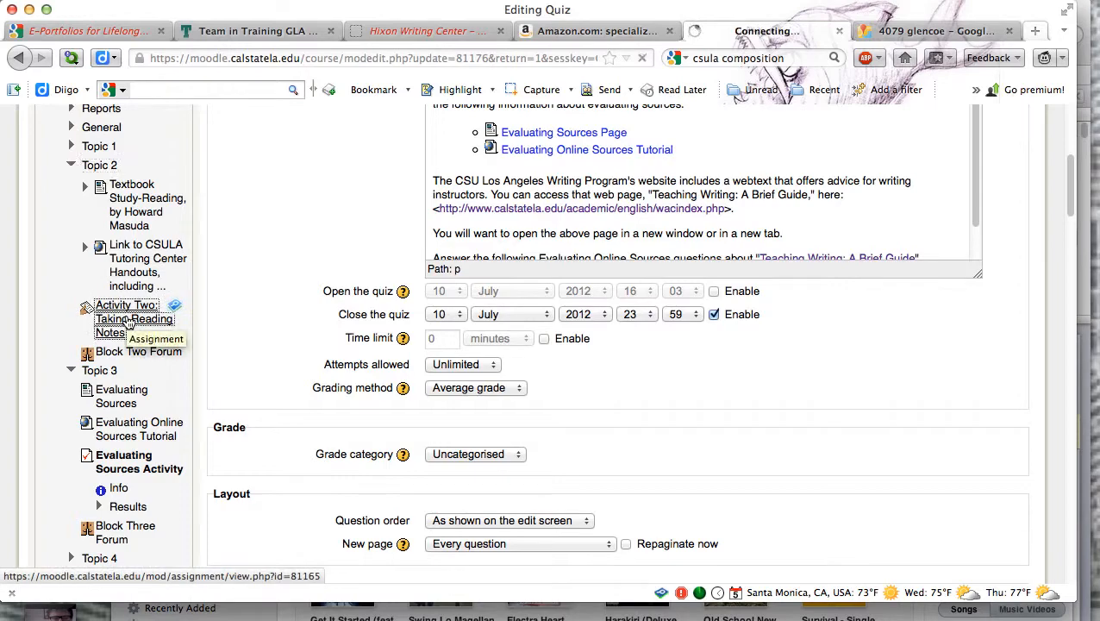
Step: Open the Activity Two: Taking Reading Notes assignment from Navigation and reach Assignment administration
click(128, 317)
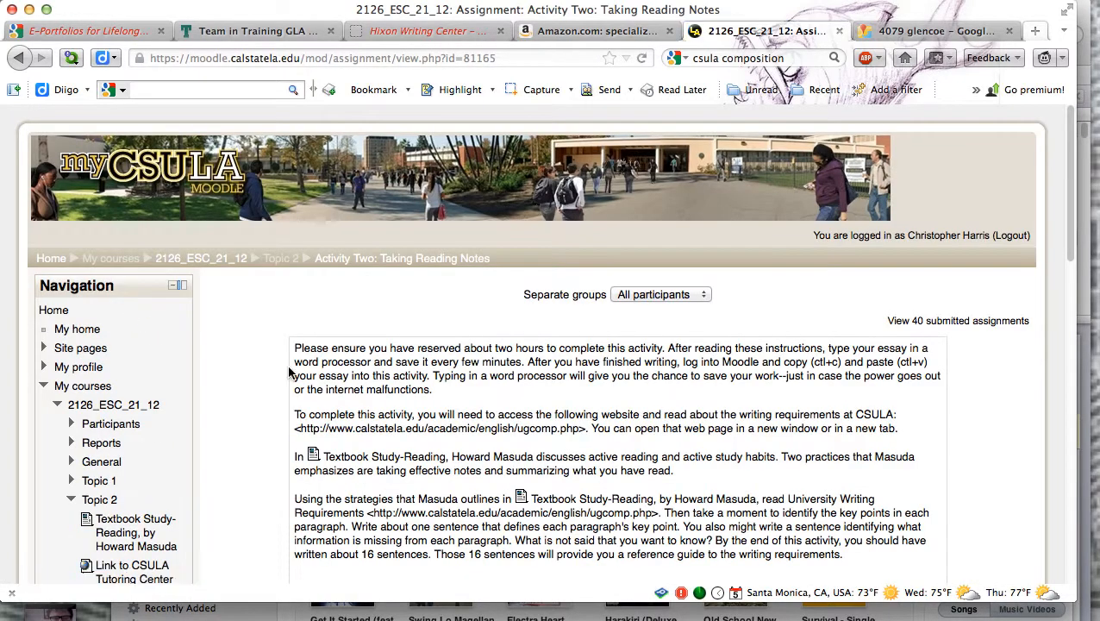
scroll(down, 3)
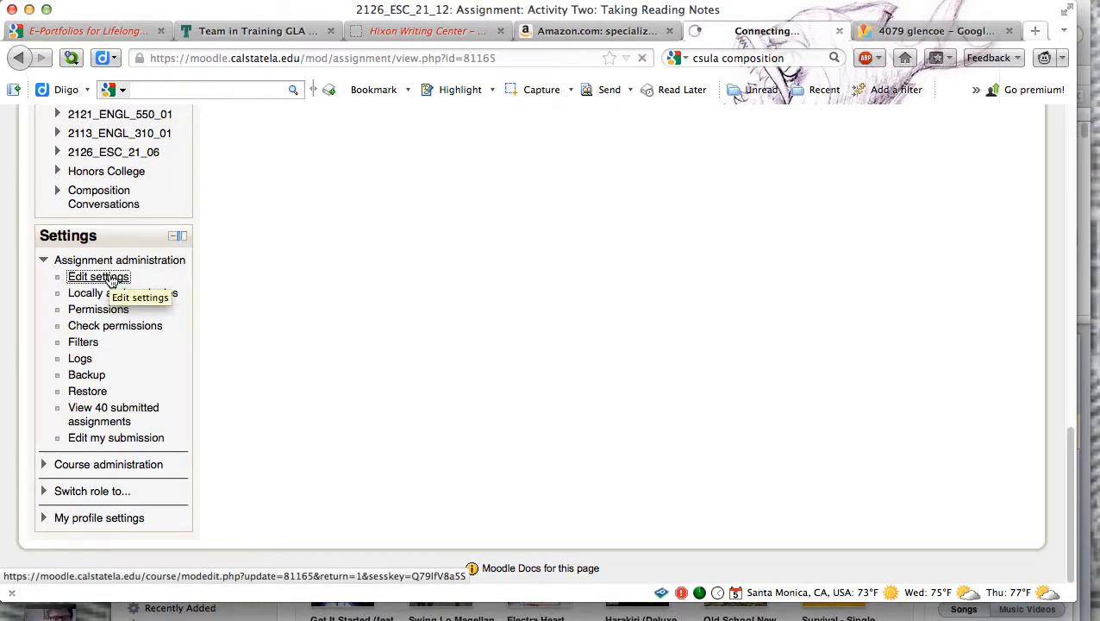
Step: Open the assignment's Edit settings form showing its due date of 5 July 2012, 23:55
click(98, 276)
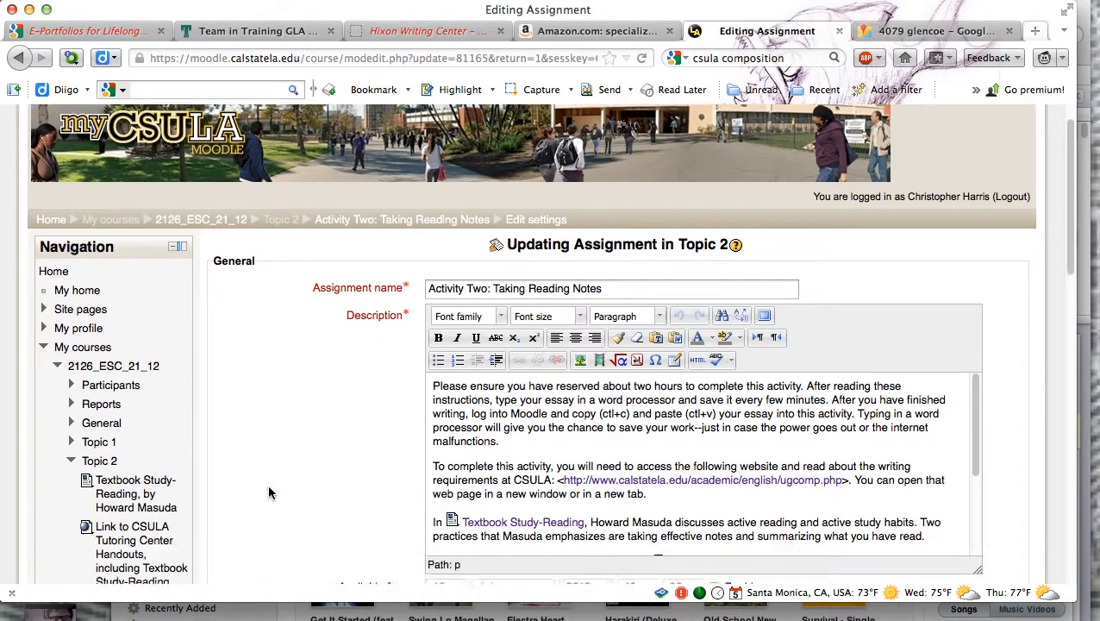
scroll(down, 3)
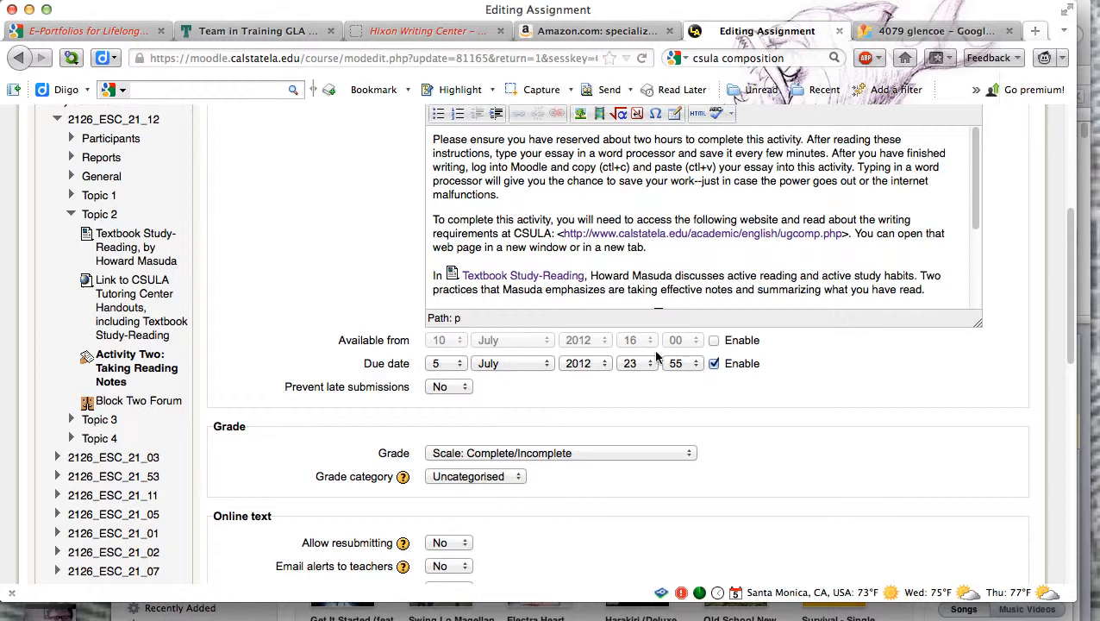
mouse_move(434, 404)
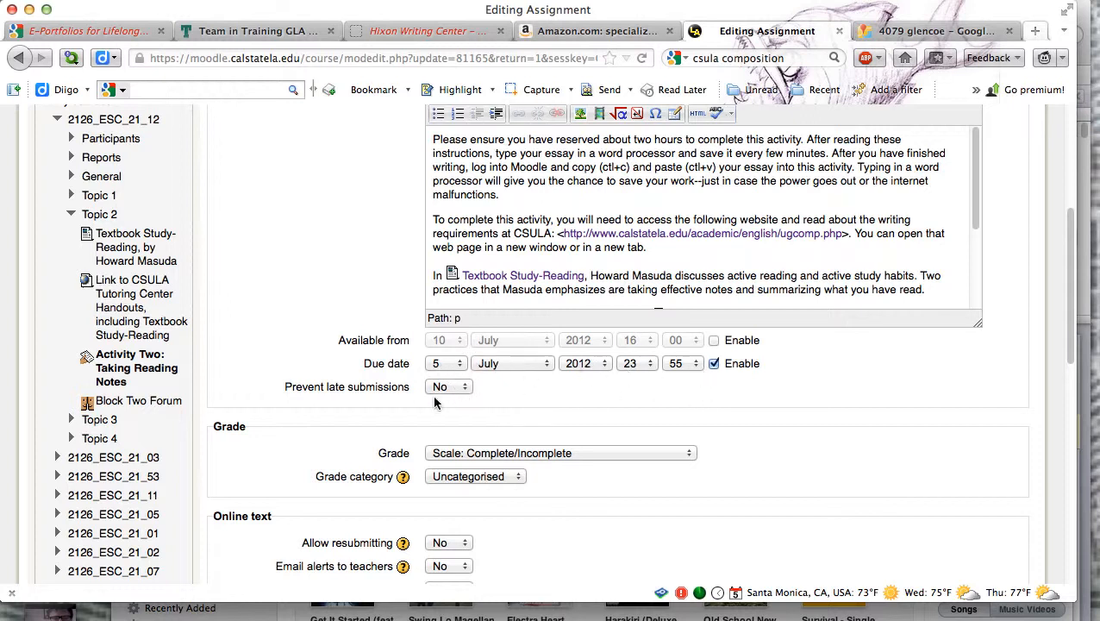
mouse_move(410, 414)
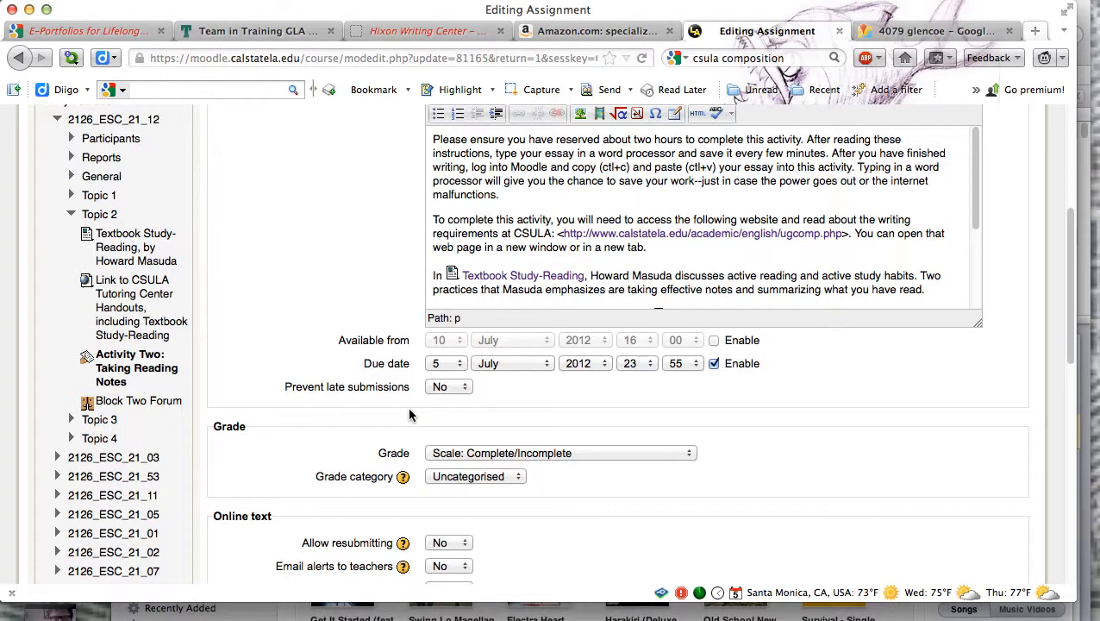
scroll(up, 3)
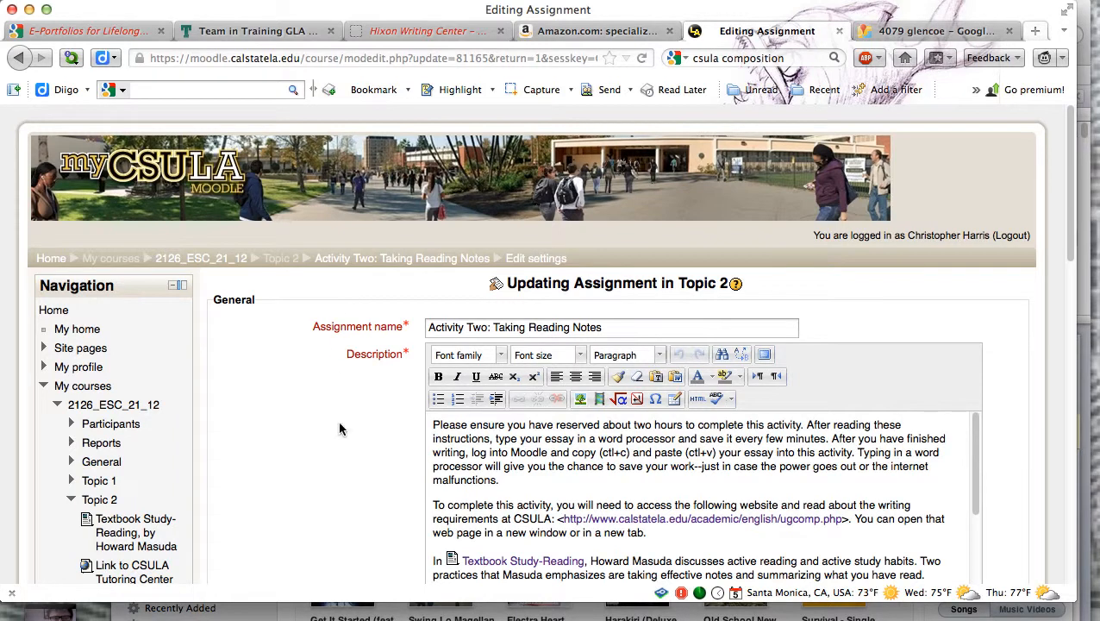